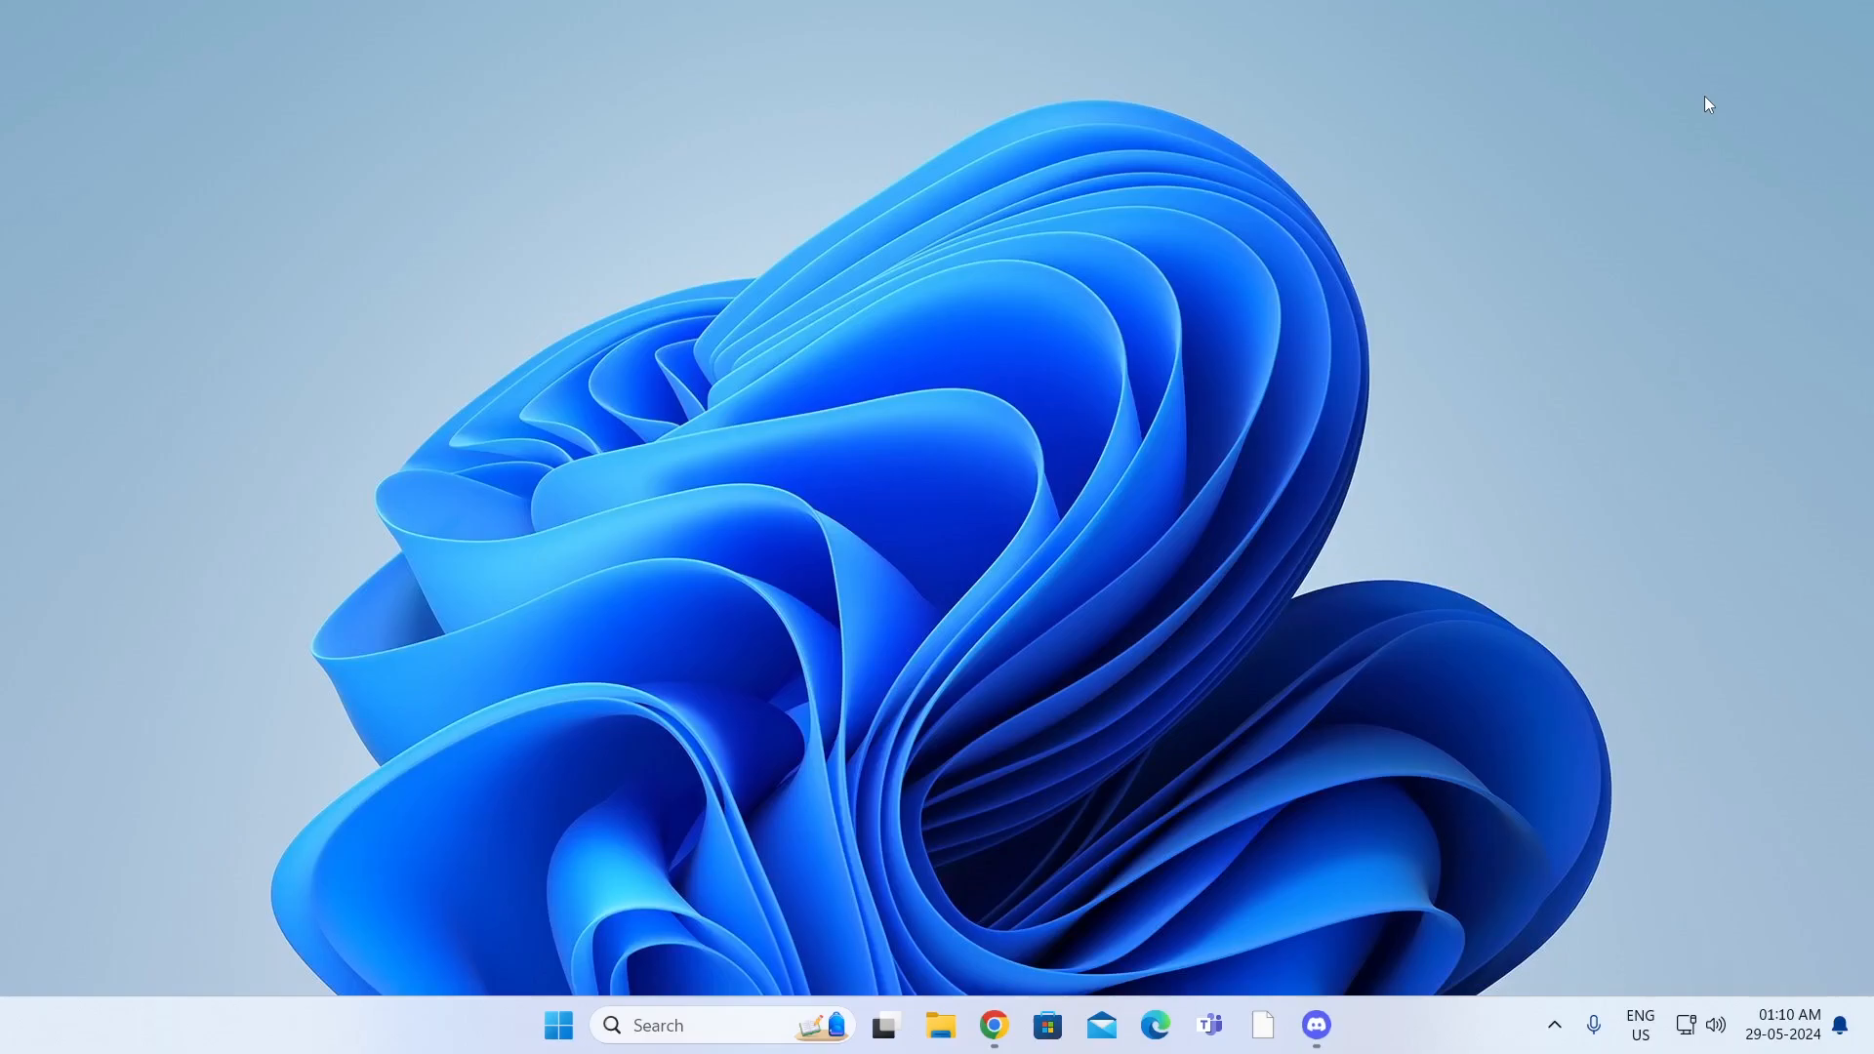
pyautogui.moveTo(839, 923)
pyautogui.write('add or')
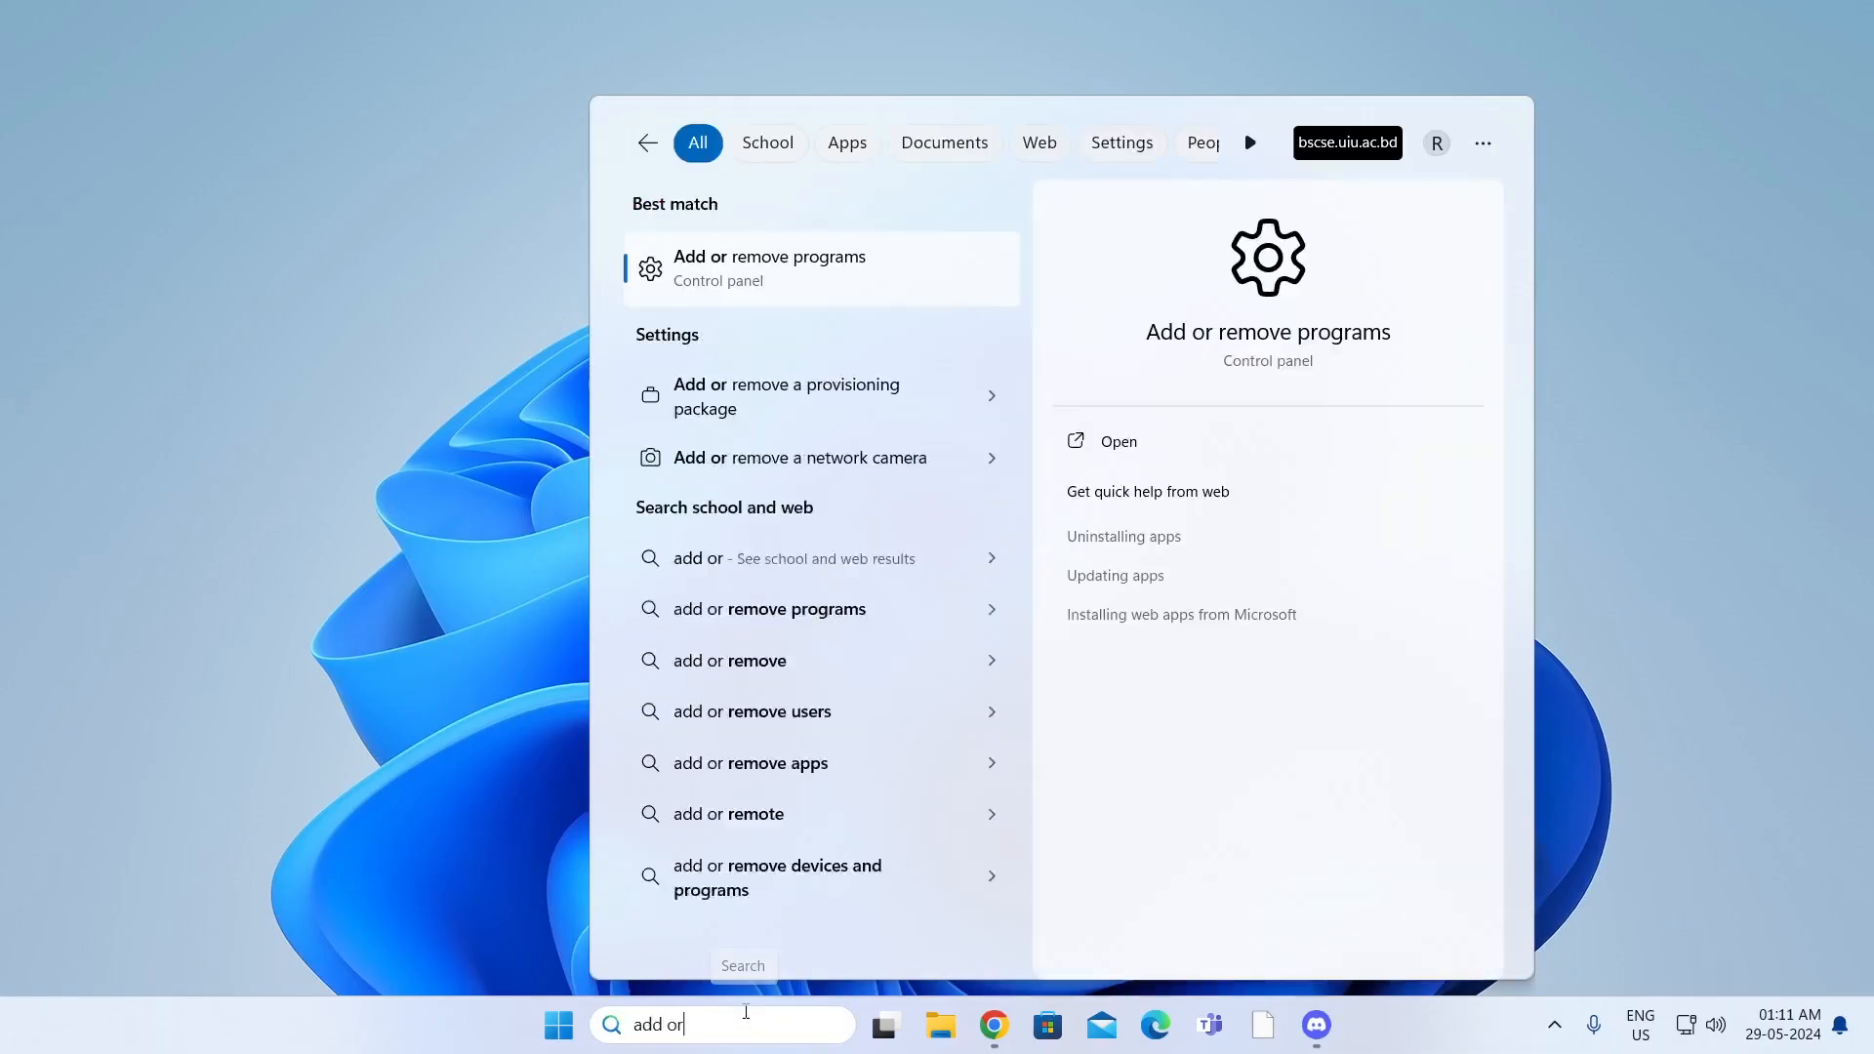
# Step: Reach the Installed apps settings page from a taskbar search for 'add or remove programs'
pyautogui.write('e')
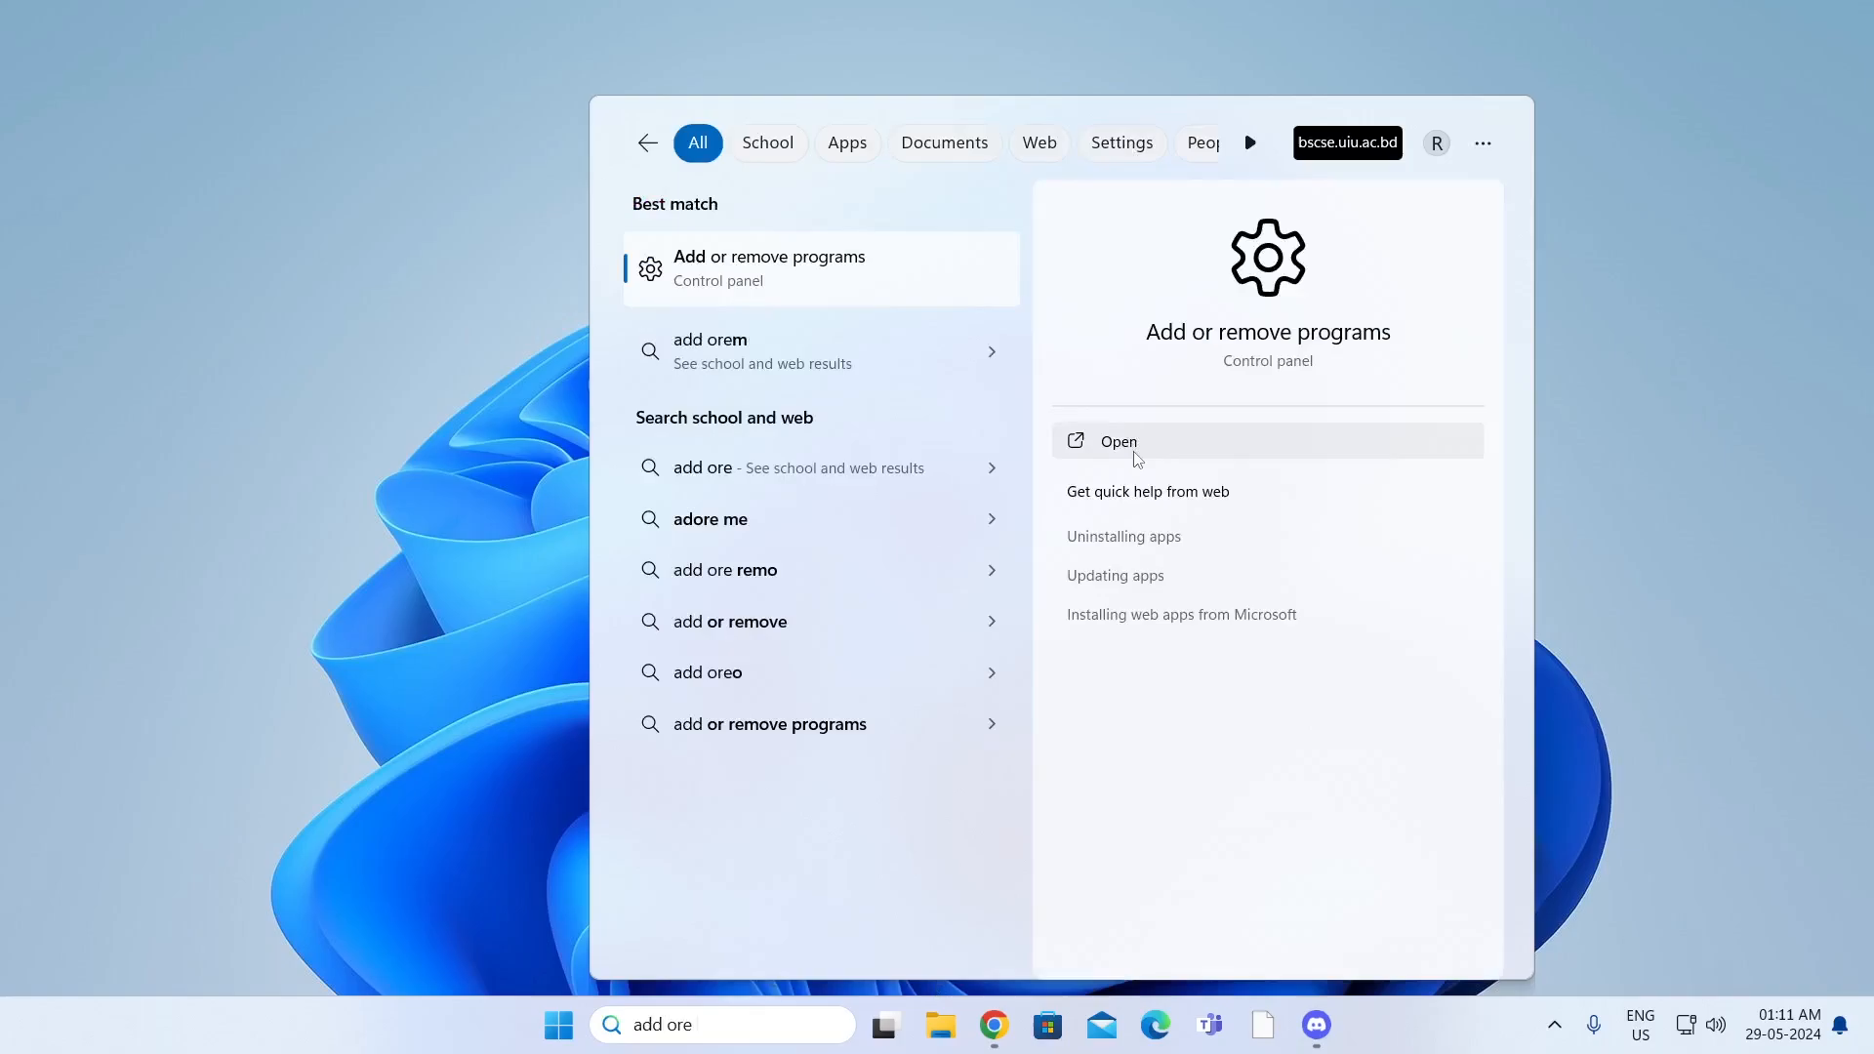
pyautogui.click(1116, 439)
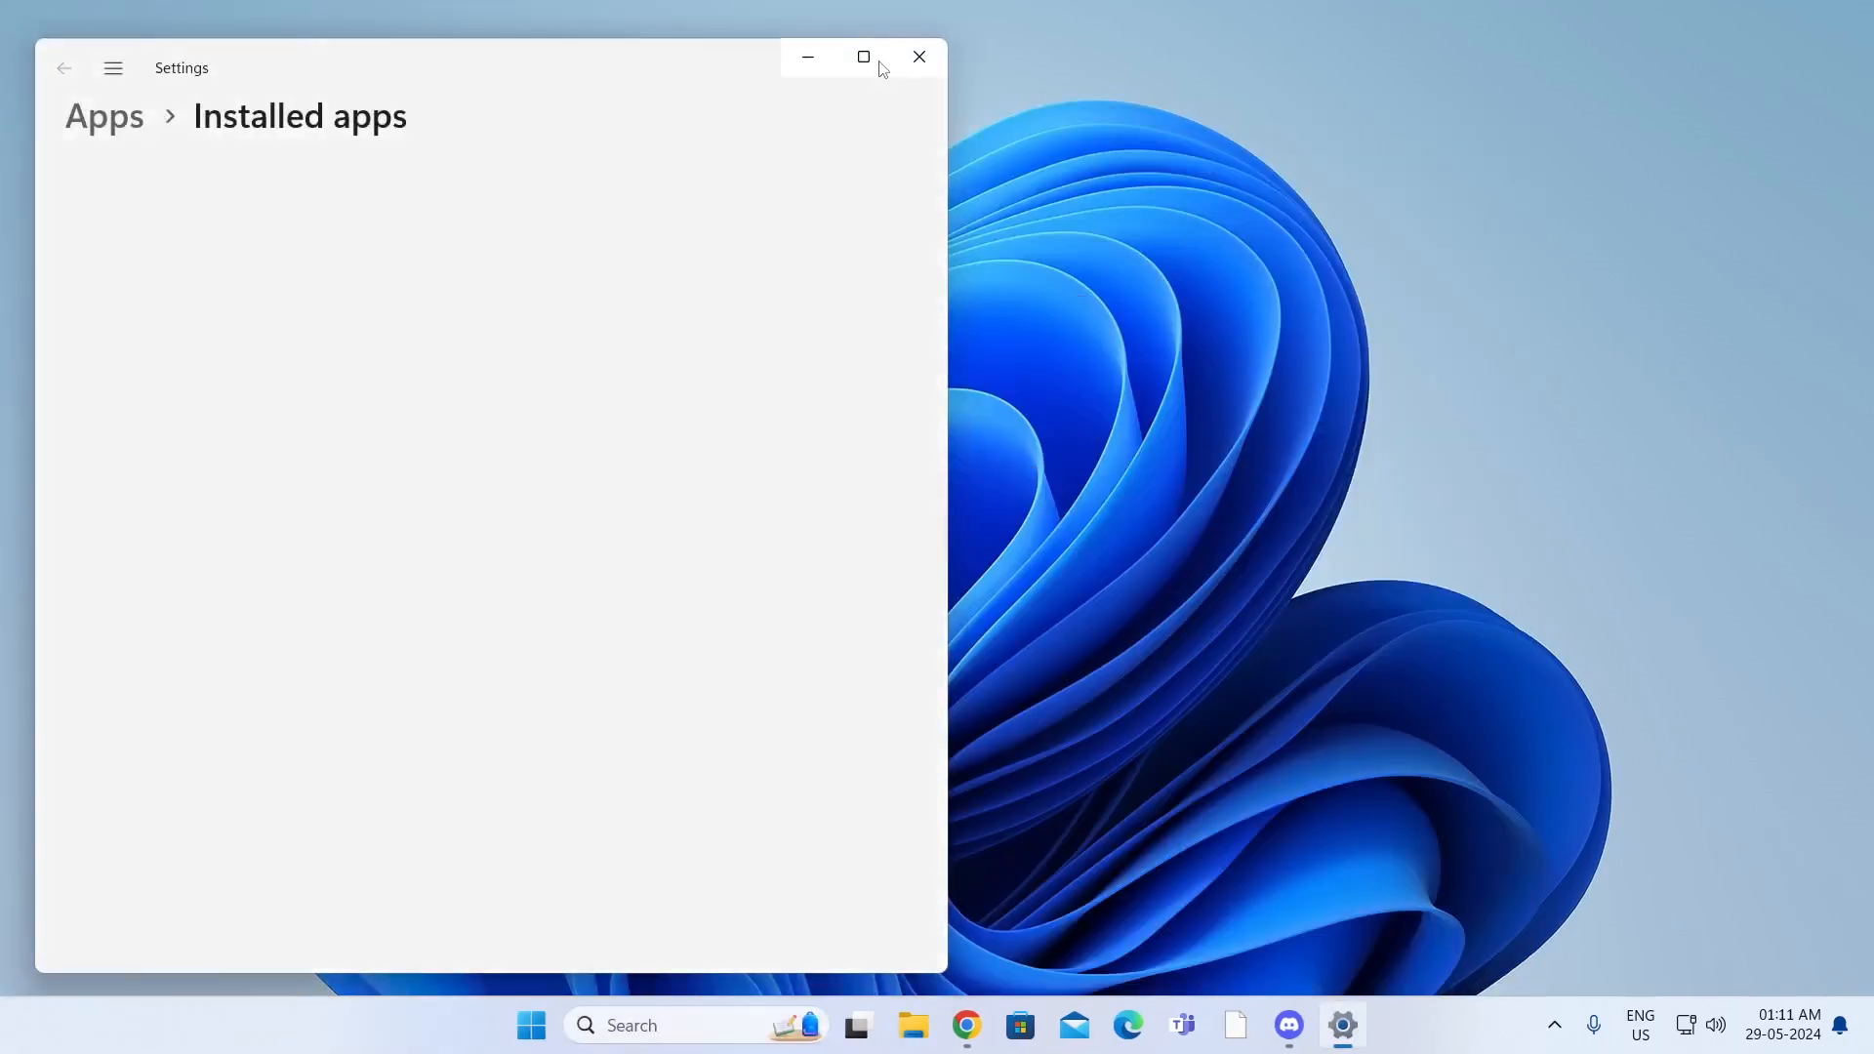
# Step: Maximize Settings and filter the installed apps list to 'malwarebytes'
pyautogui.click(863, 57)
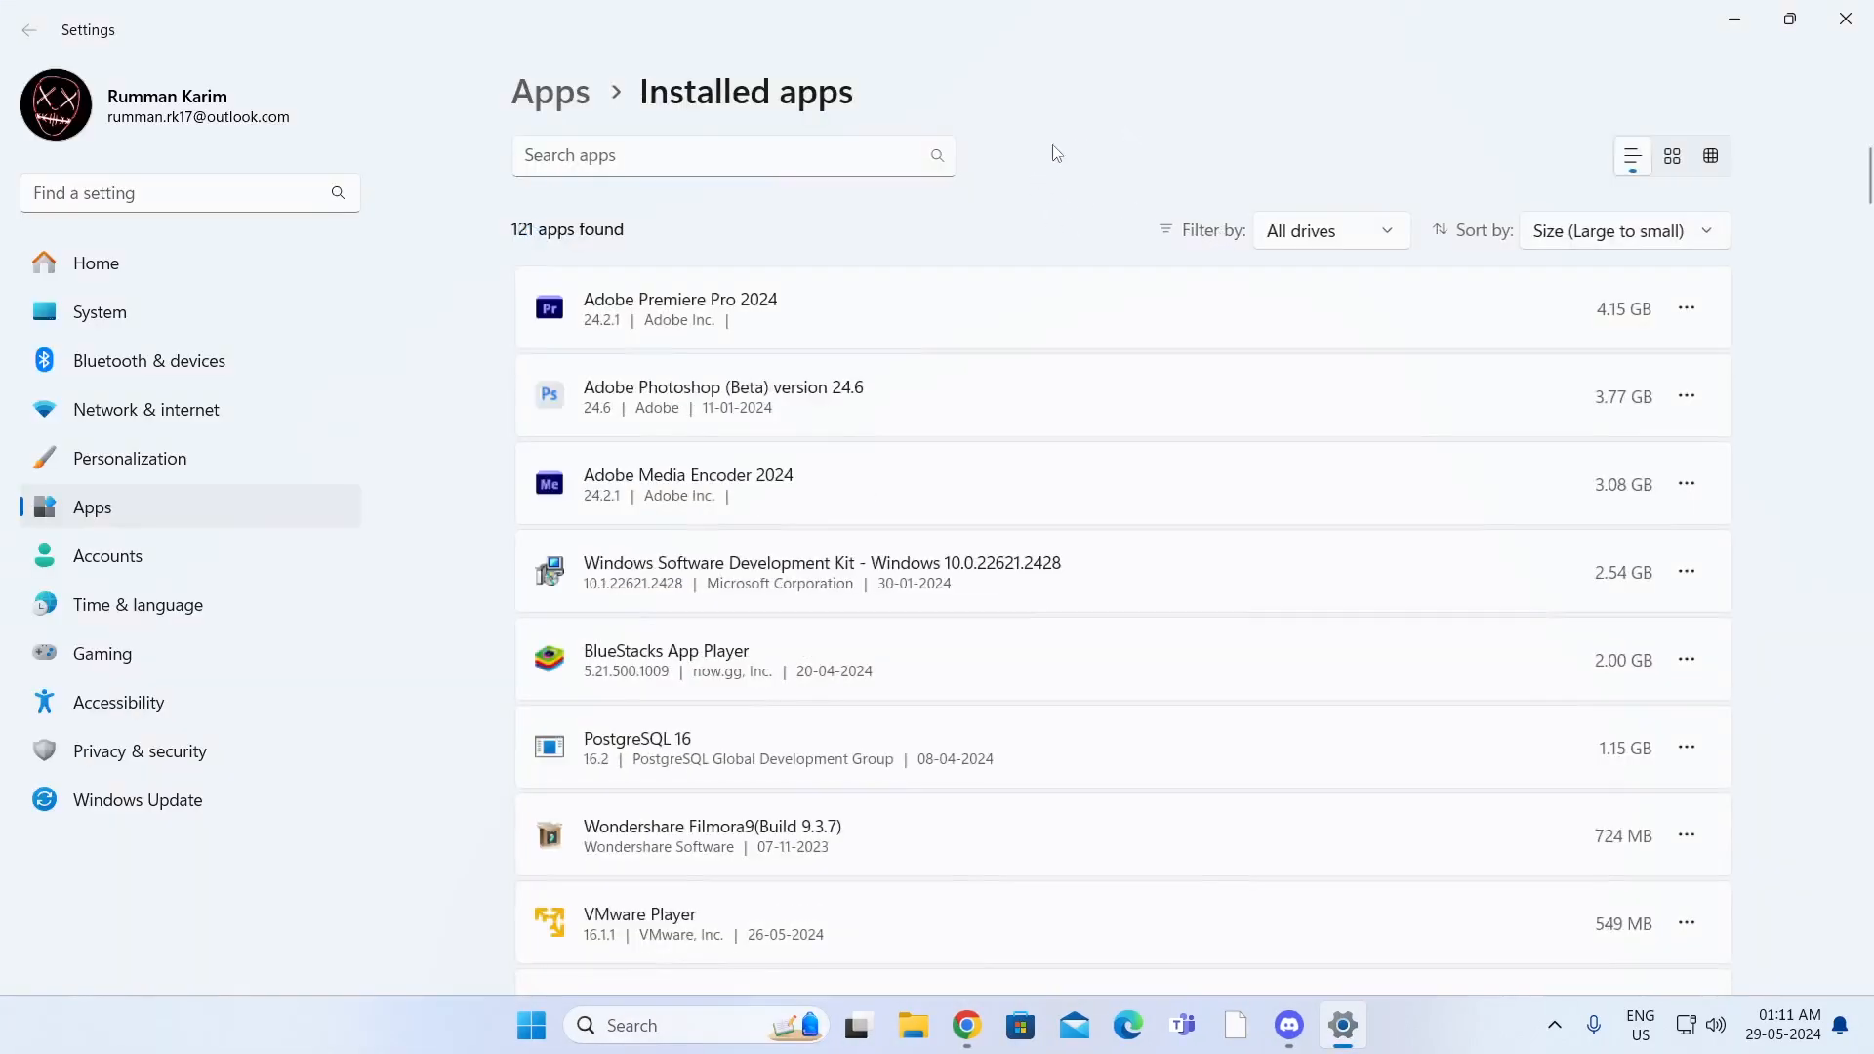
pyautogui.write('m')
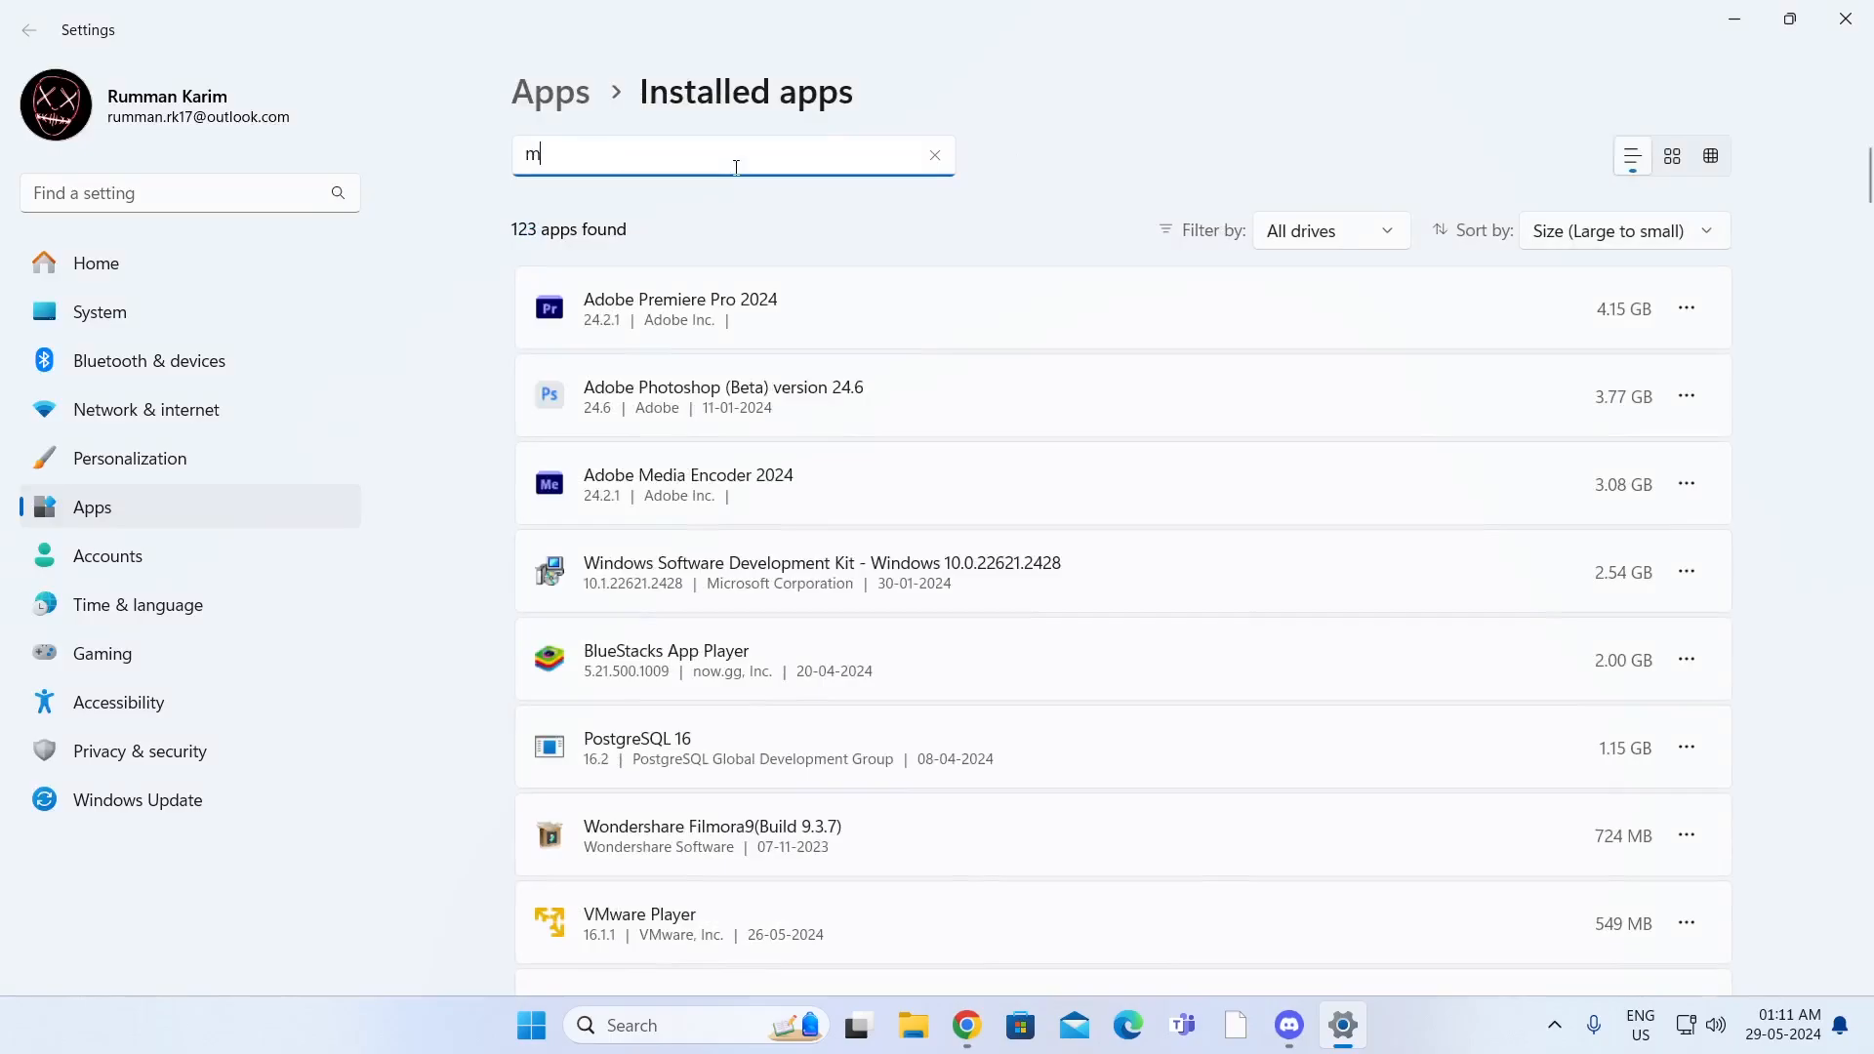
pyautogui.write('alwarebytes')
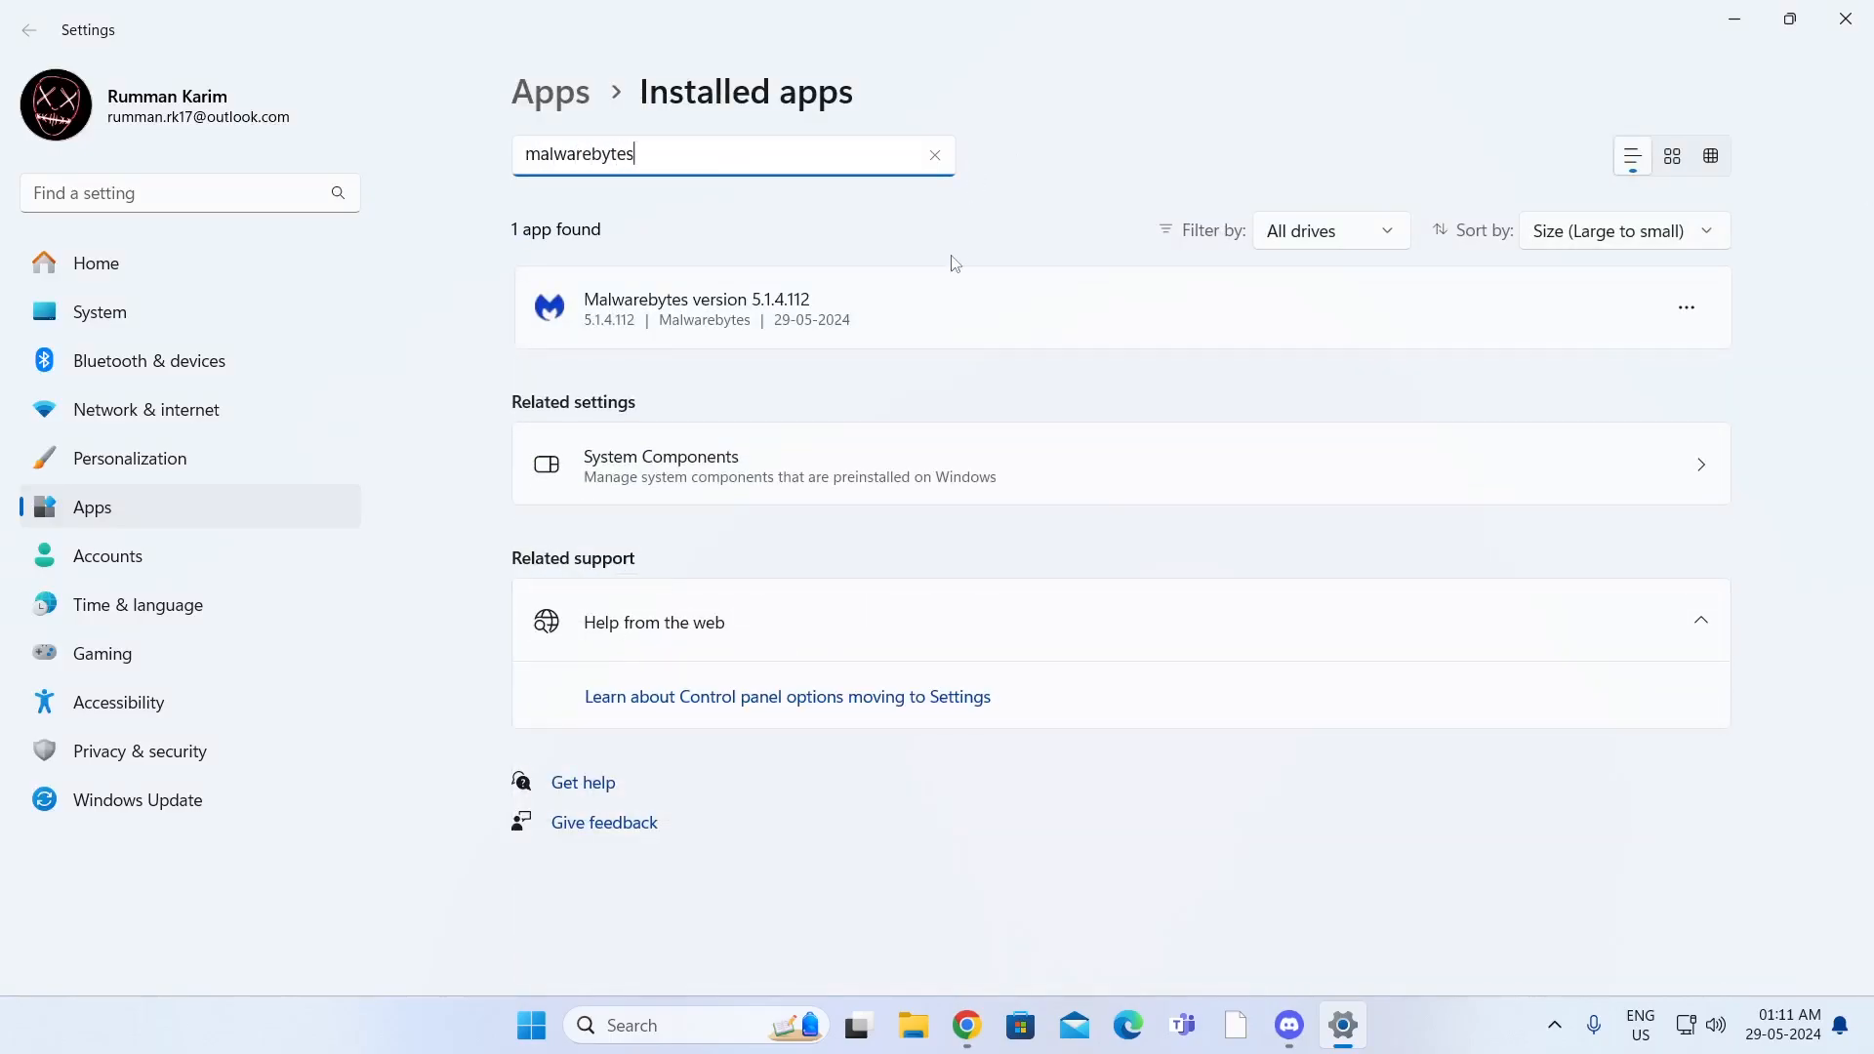
pyautogui.moveTo(899, 349)
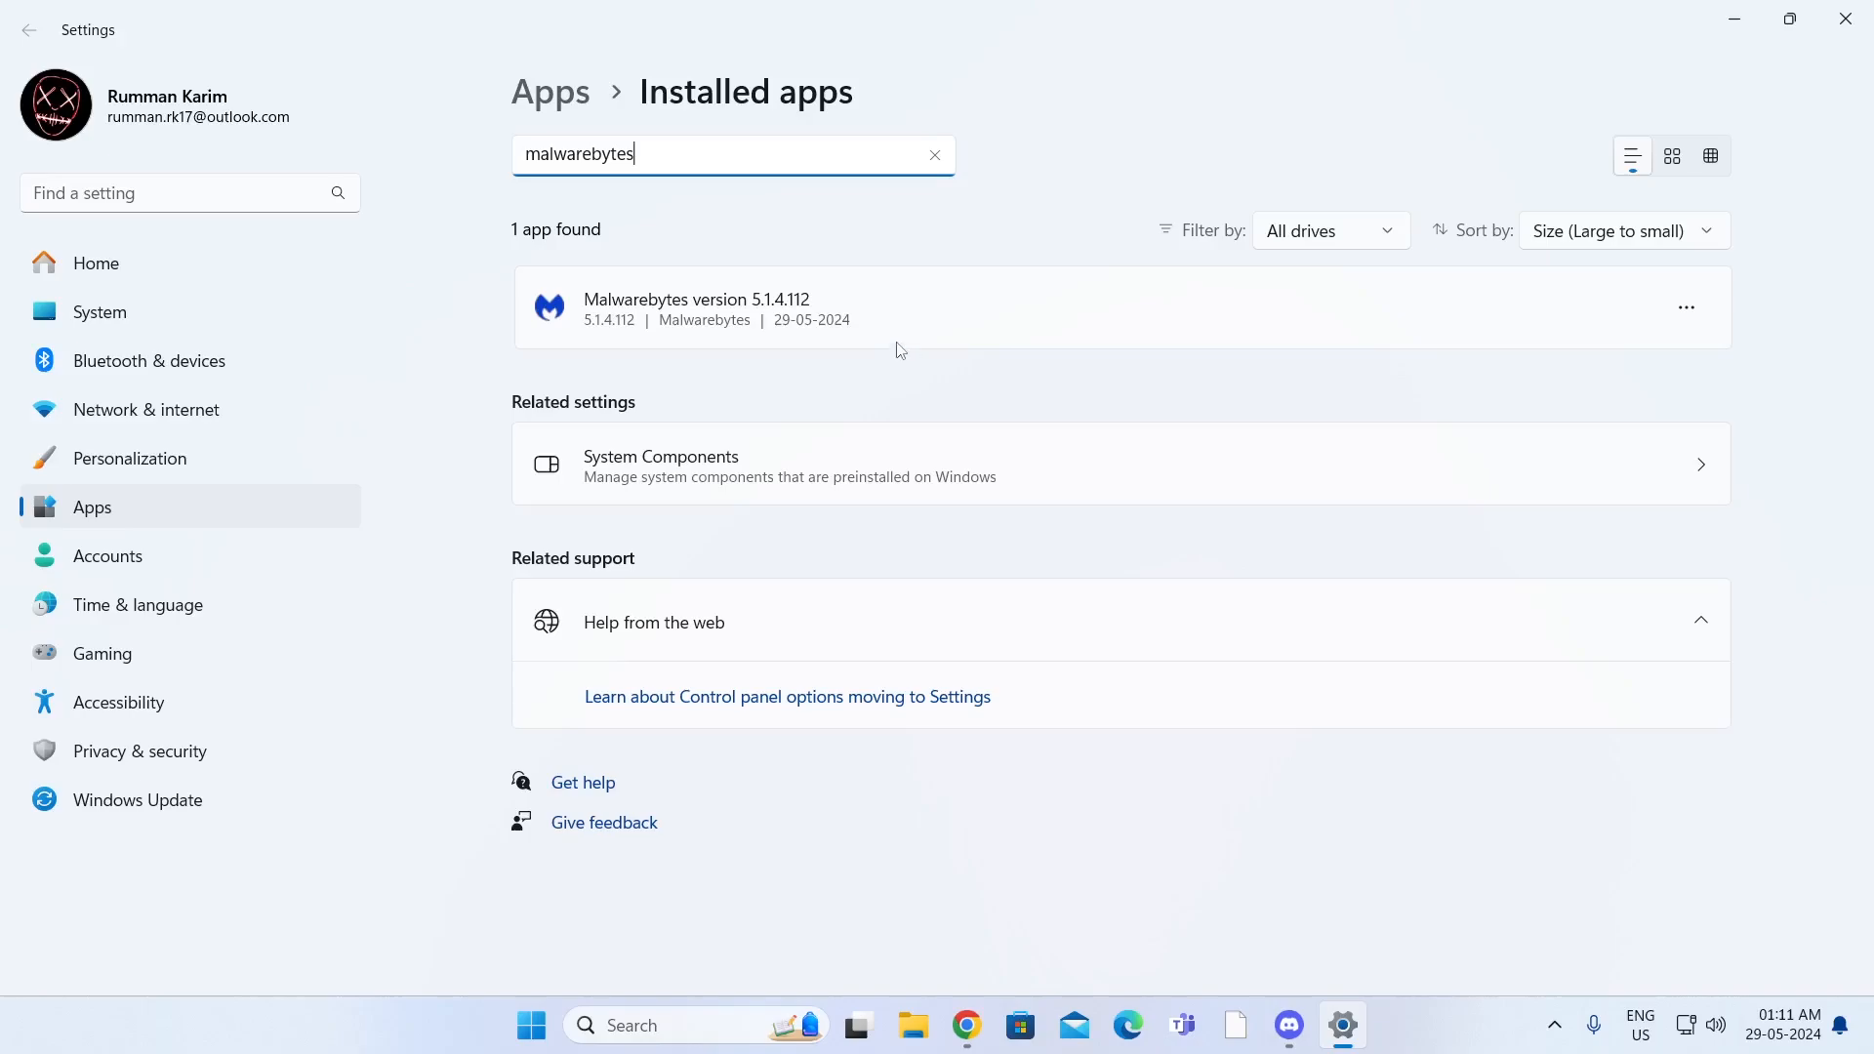
pyautogui.moveTo(1526, 363)
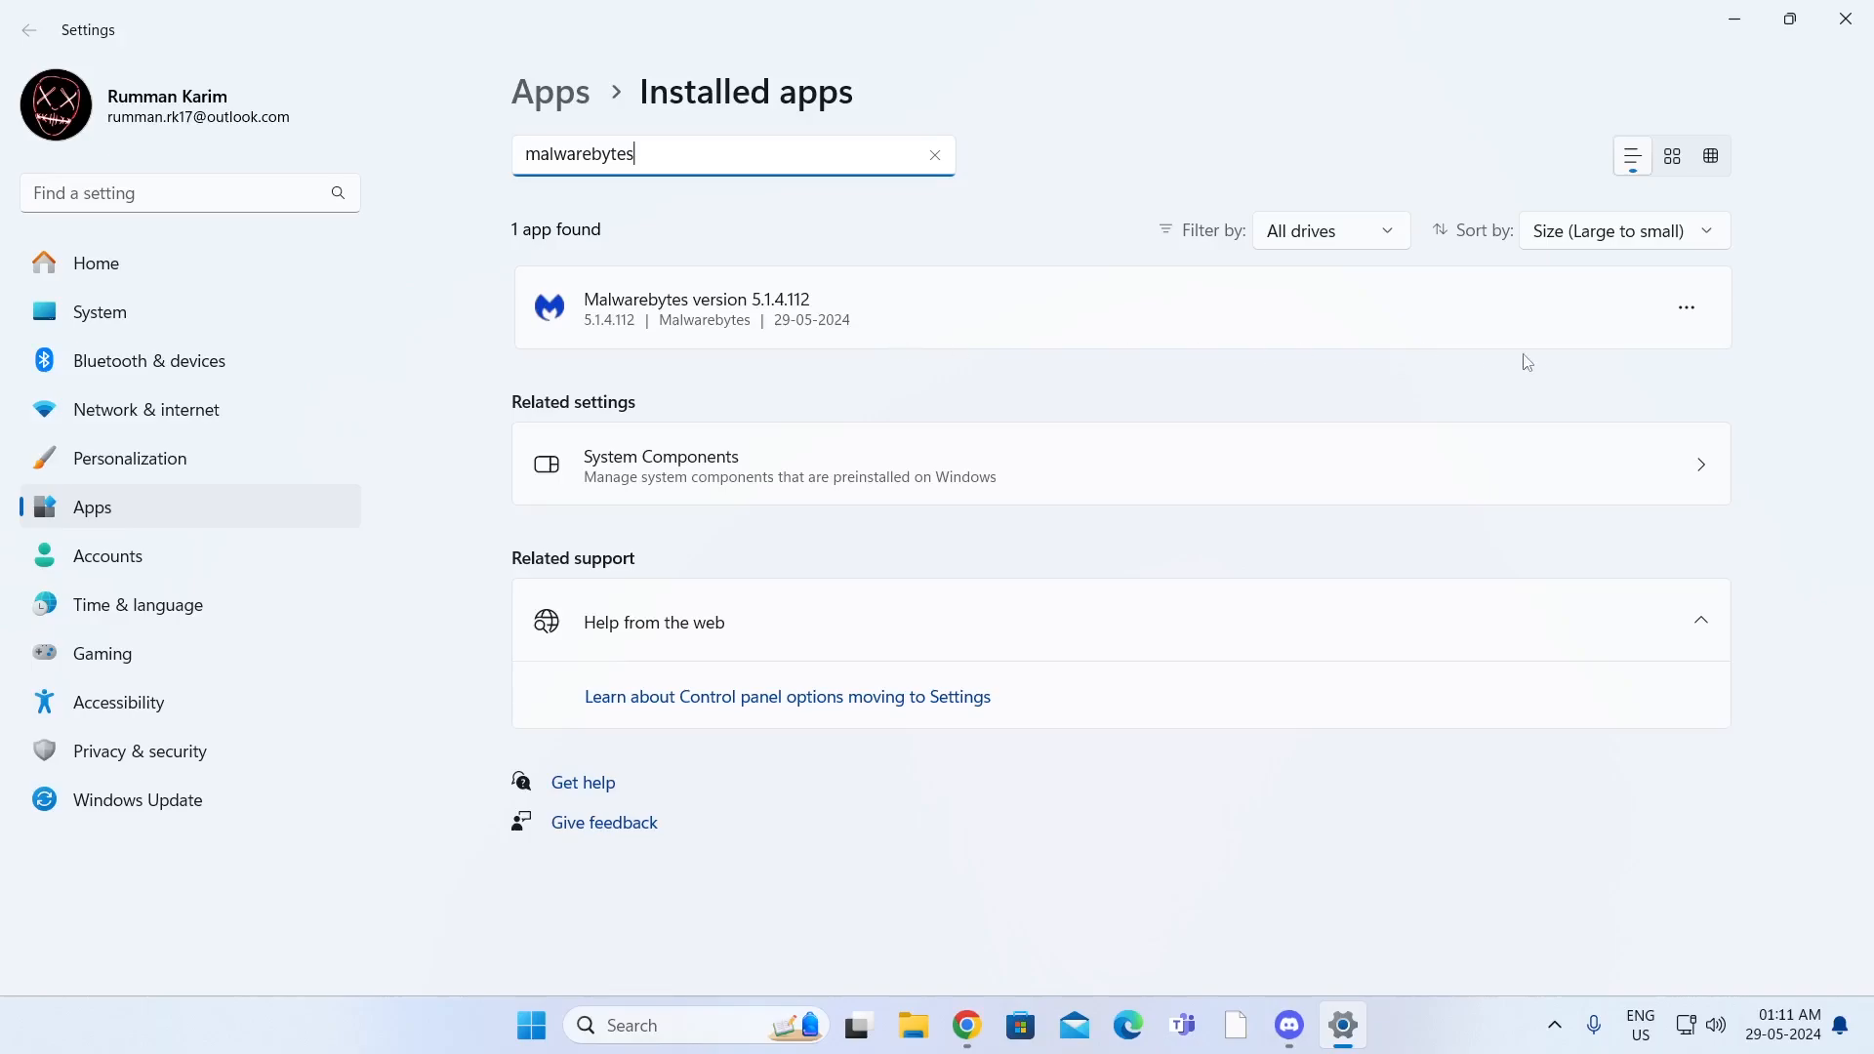
# Step: Uninstall the Malwarebytes entry and confirm its removal, launching the uninstaller
pyautogui.click(1687, 306)
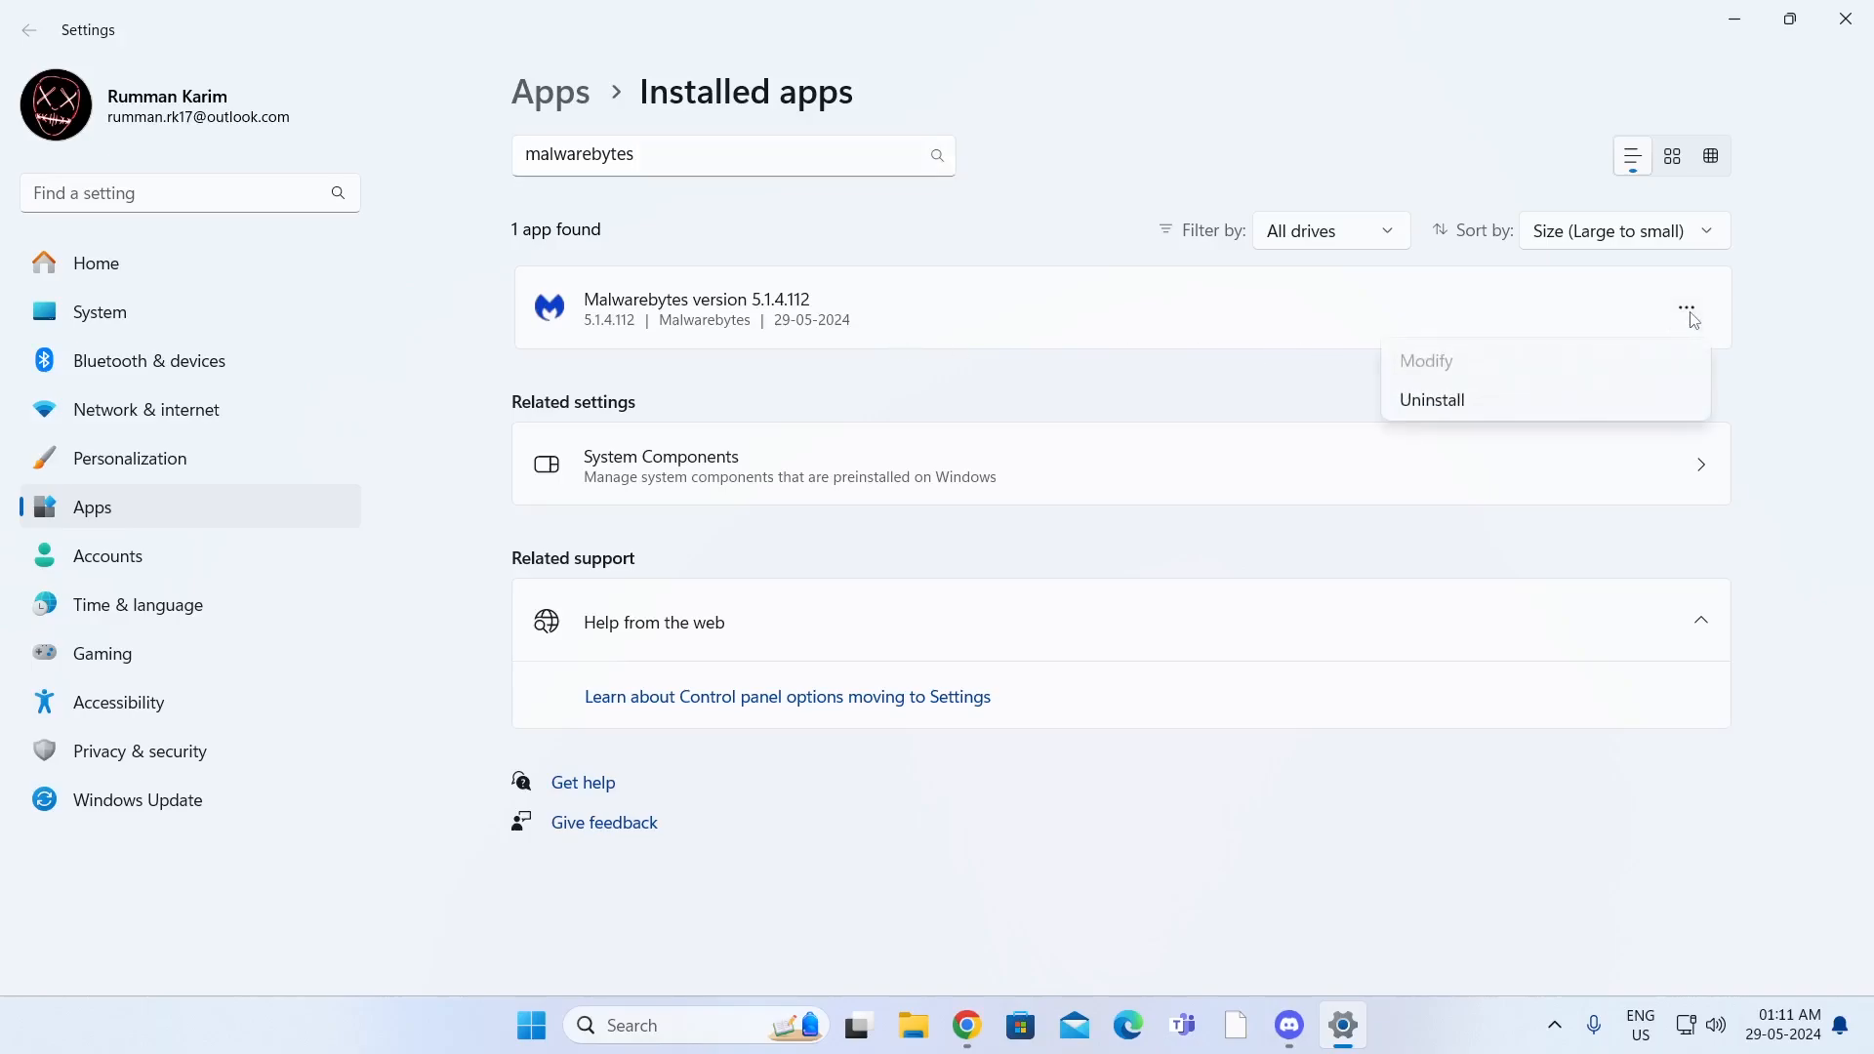
pyautogui.click(1429, 398)
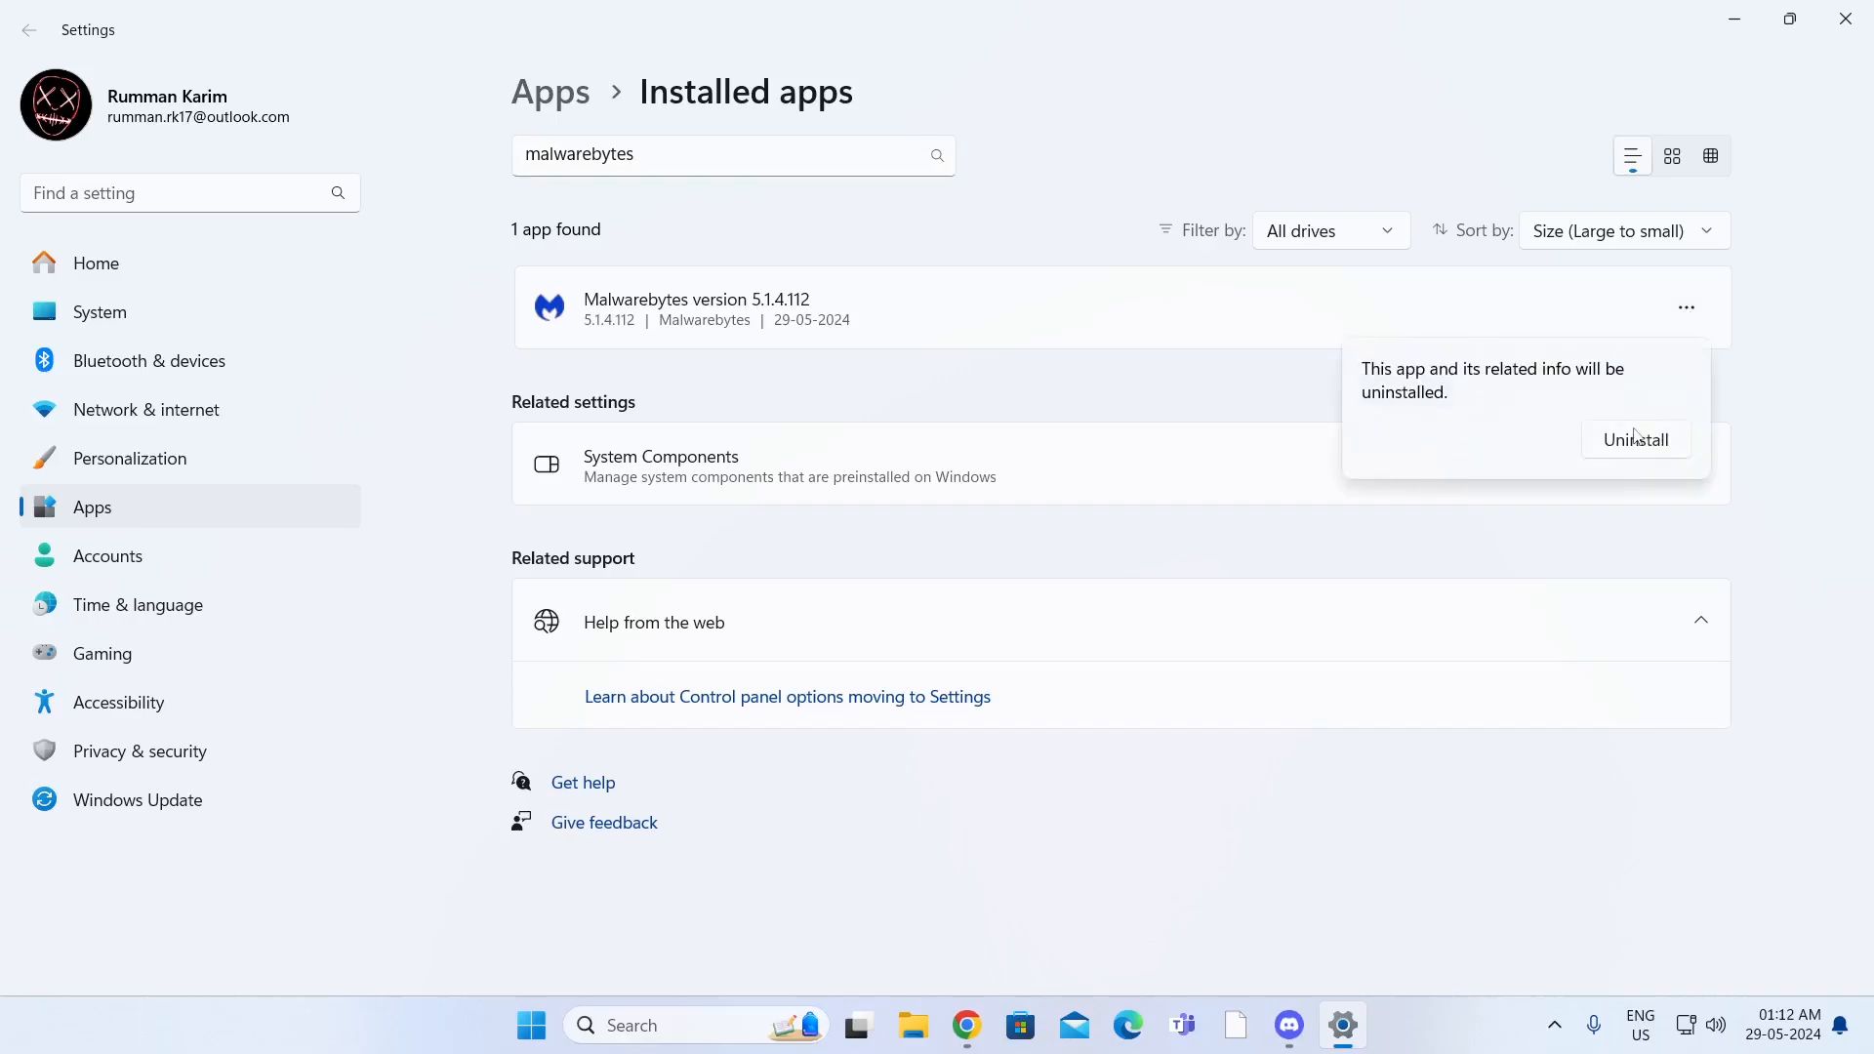
pyautogui.click(1634, 439)
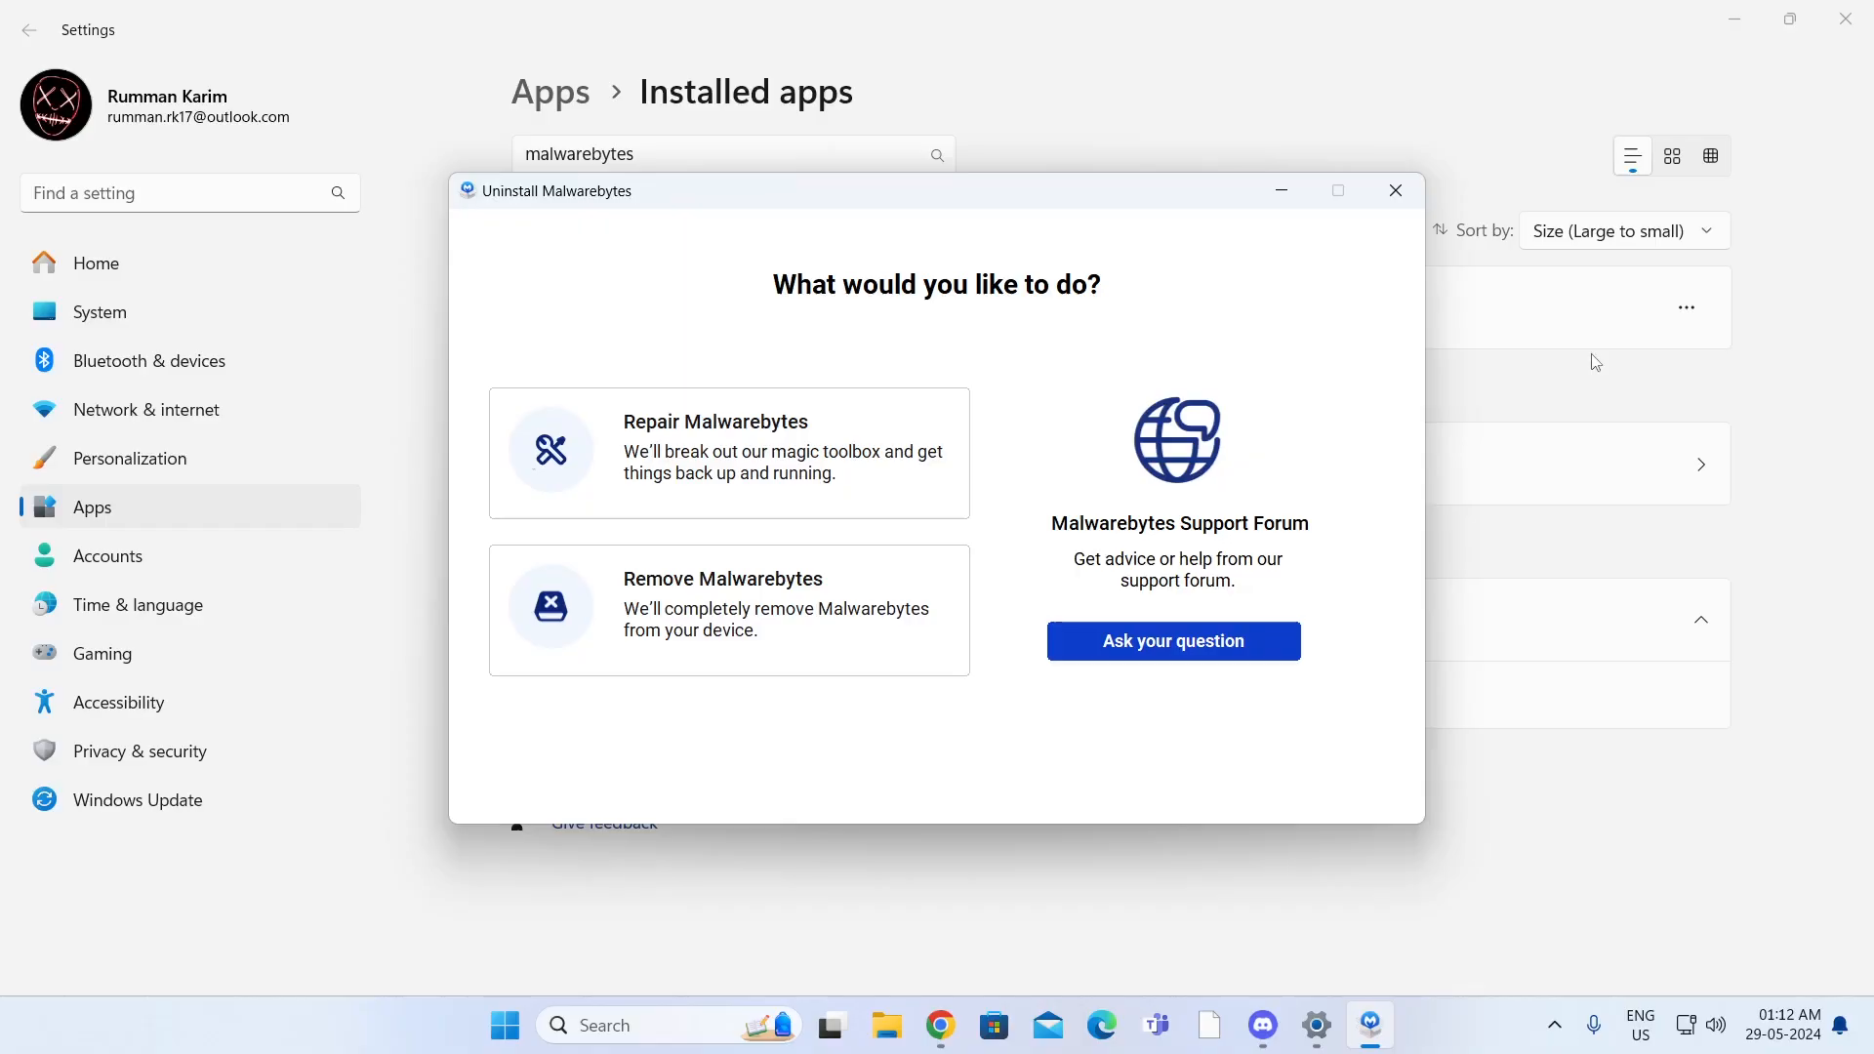
# Step: Choose Remove Malwarebytes, decline the trial offer and skip the removal survey
pyautogui.click(720, 609)
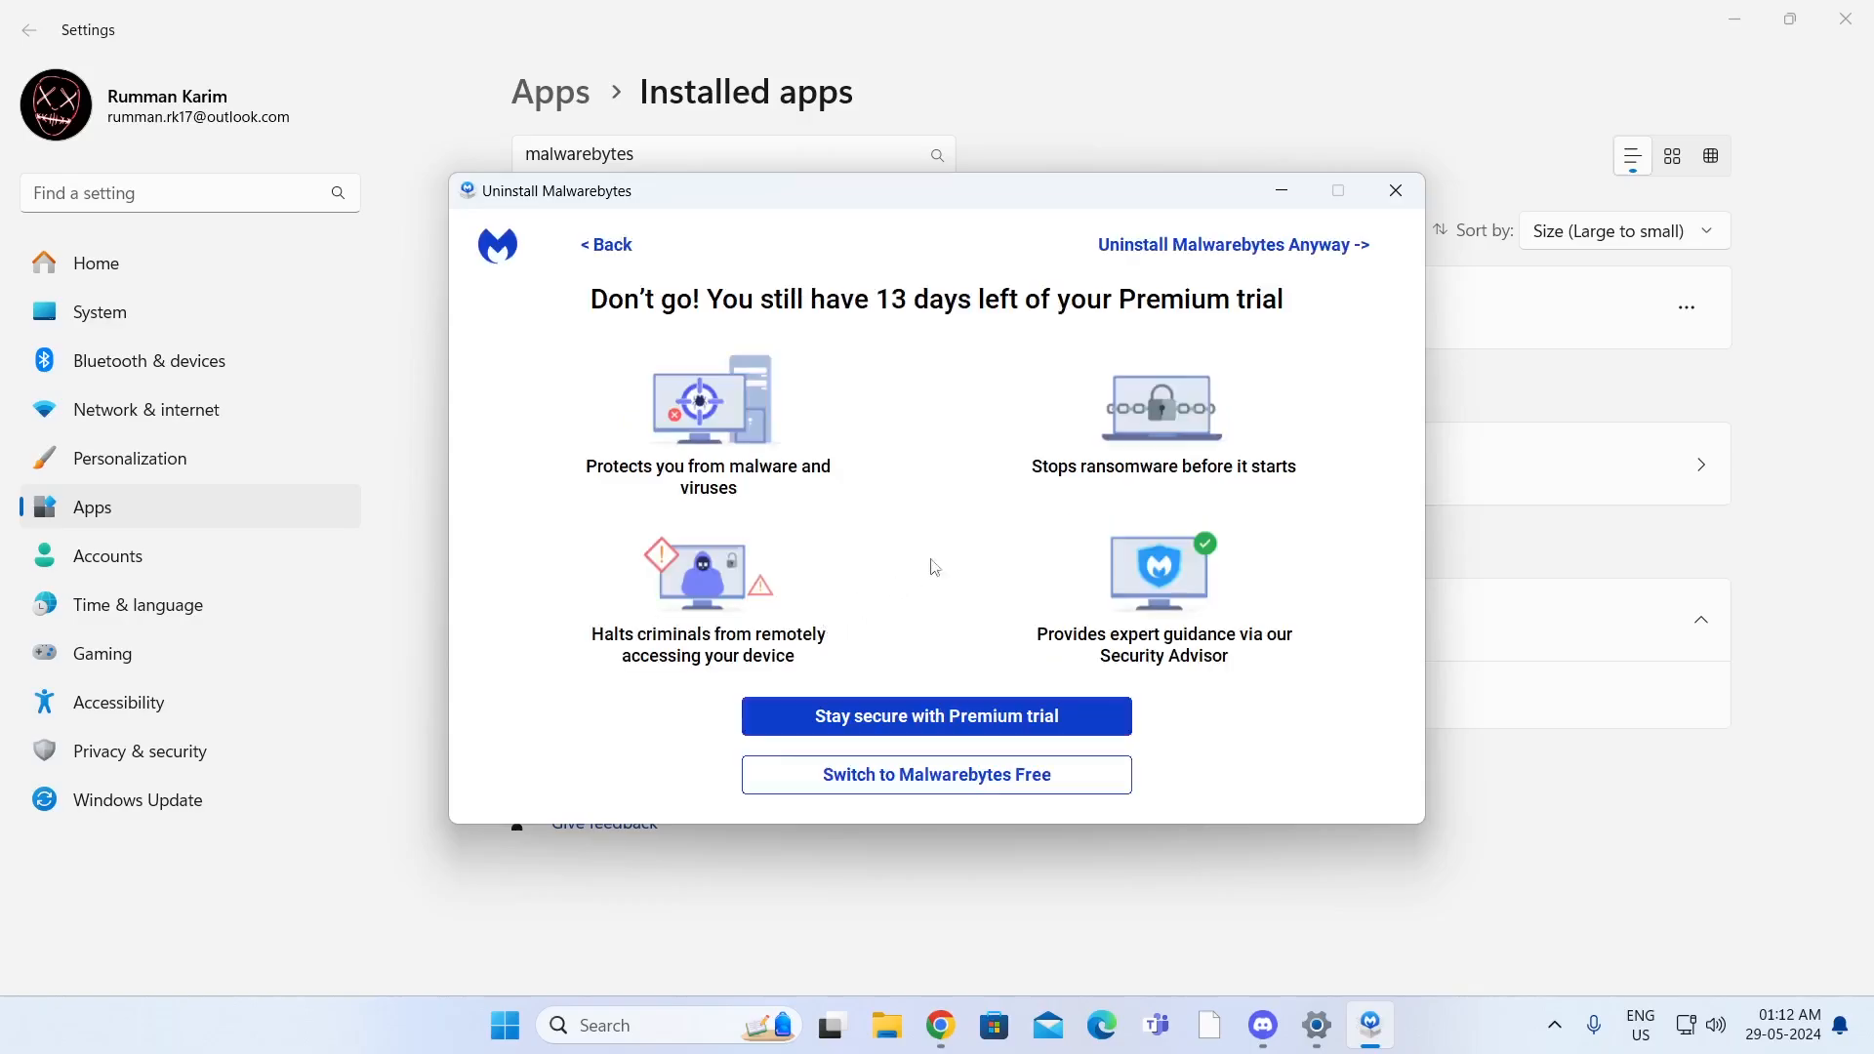
pyautogui.moveTo(1239, 252)
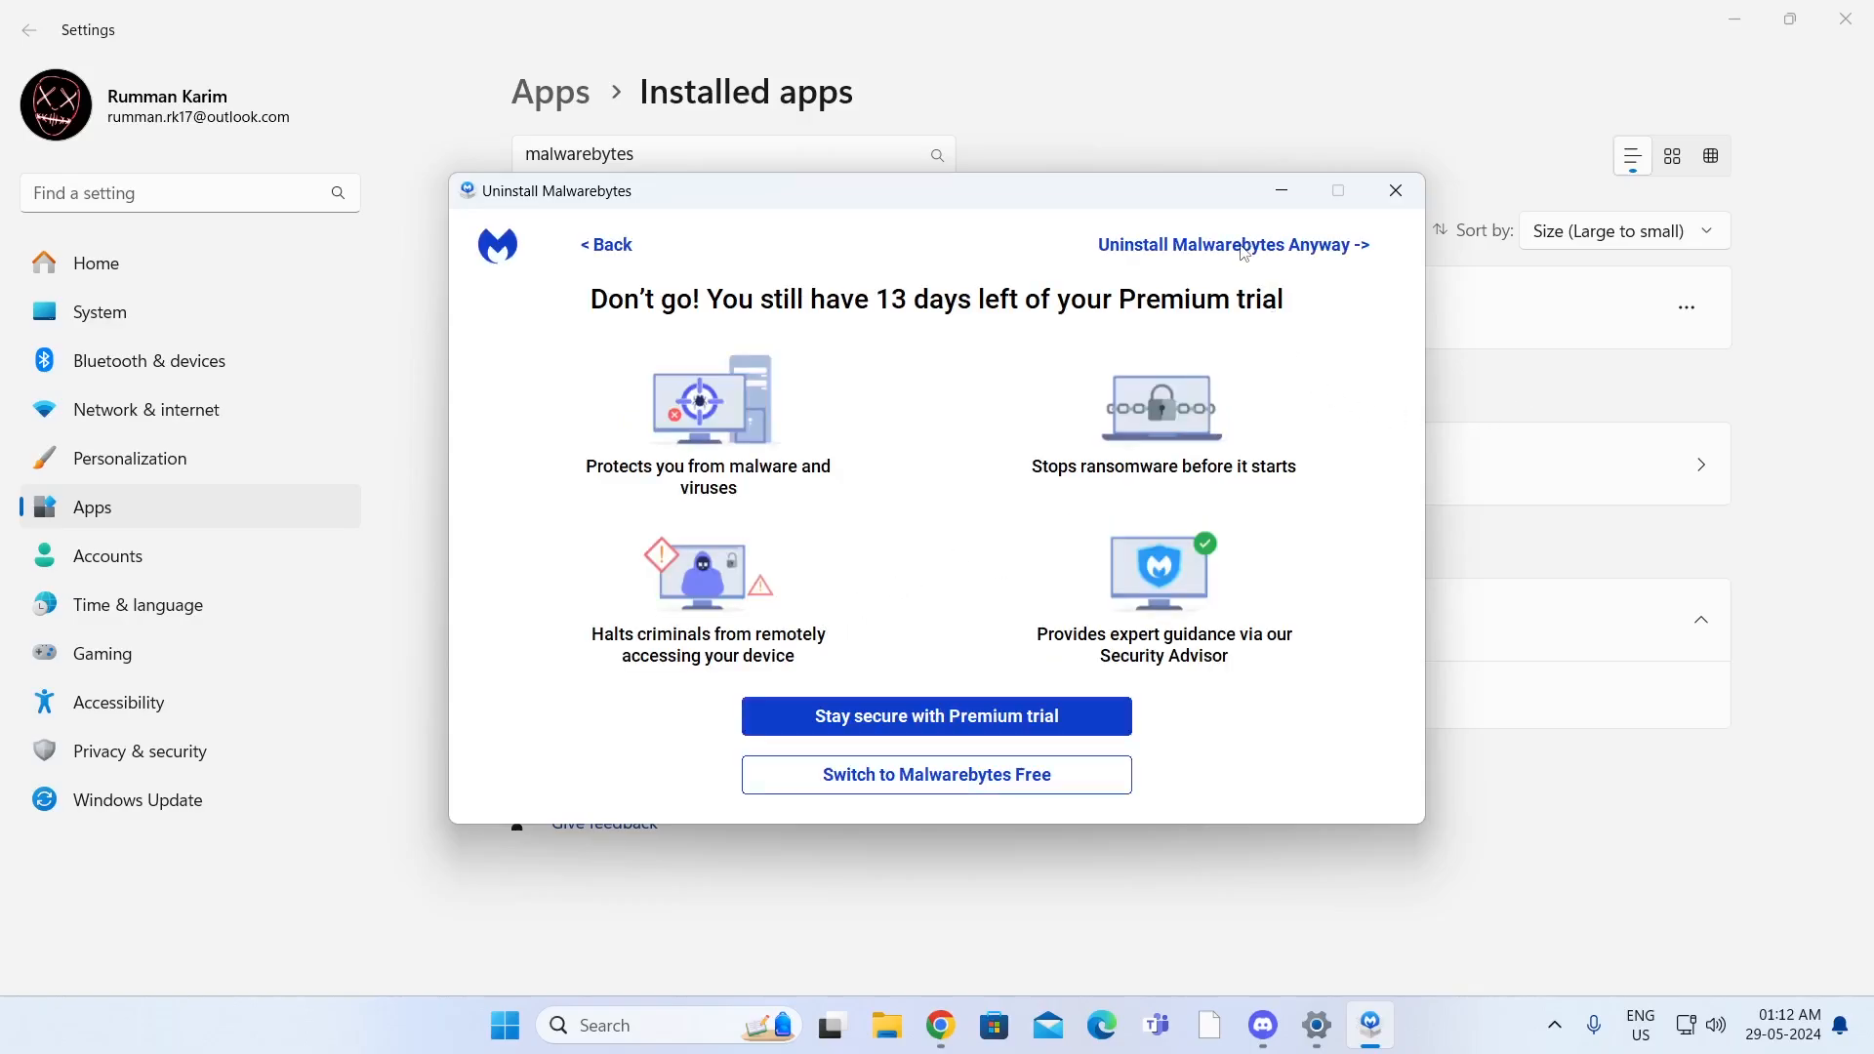
pyautogui.click(1231, 246)
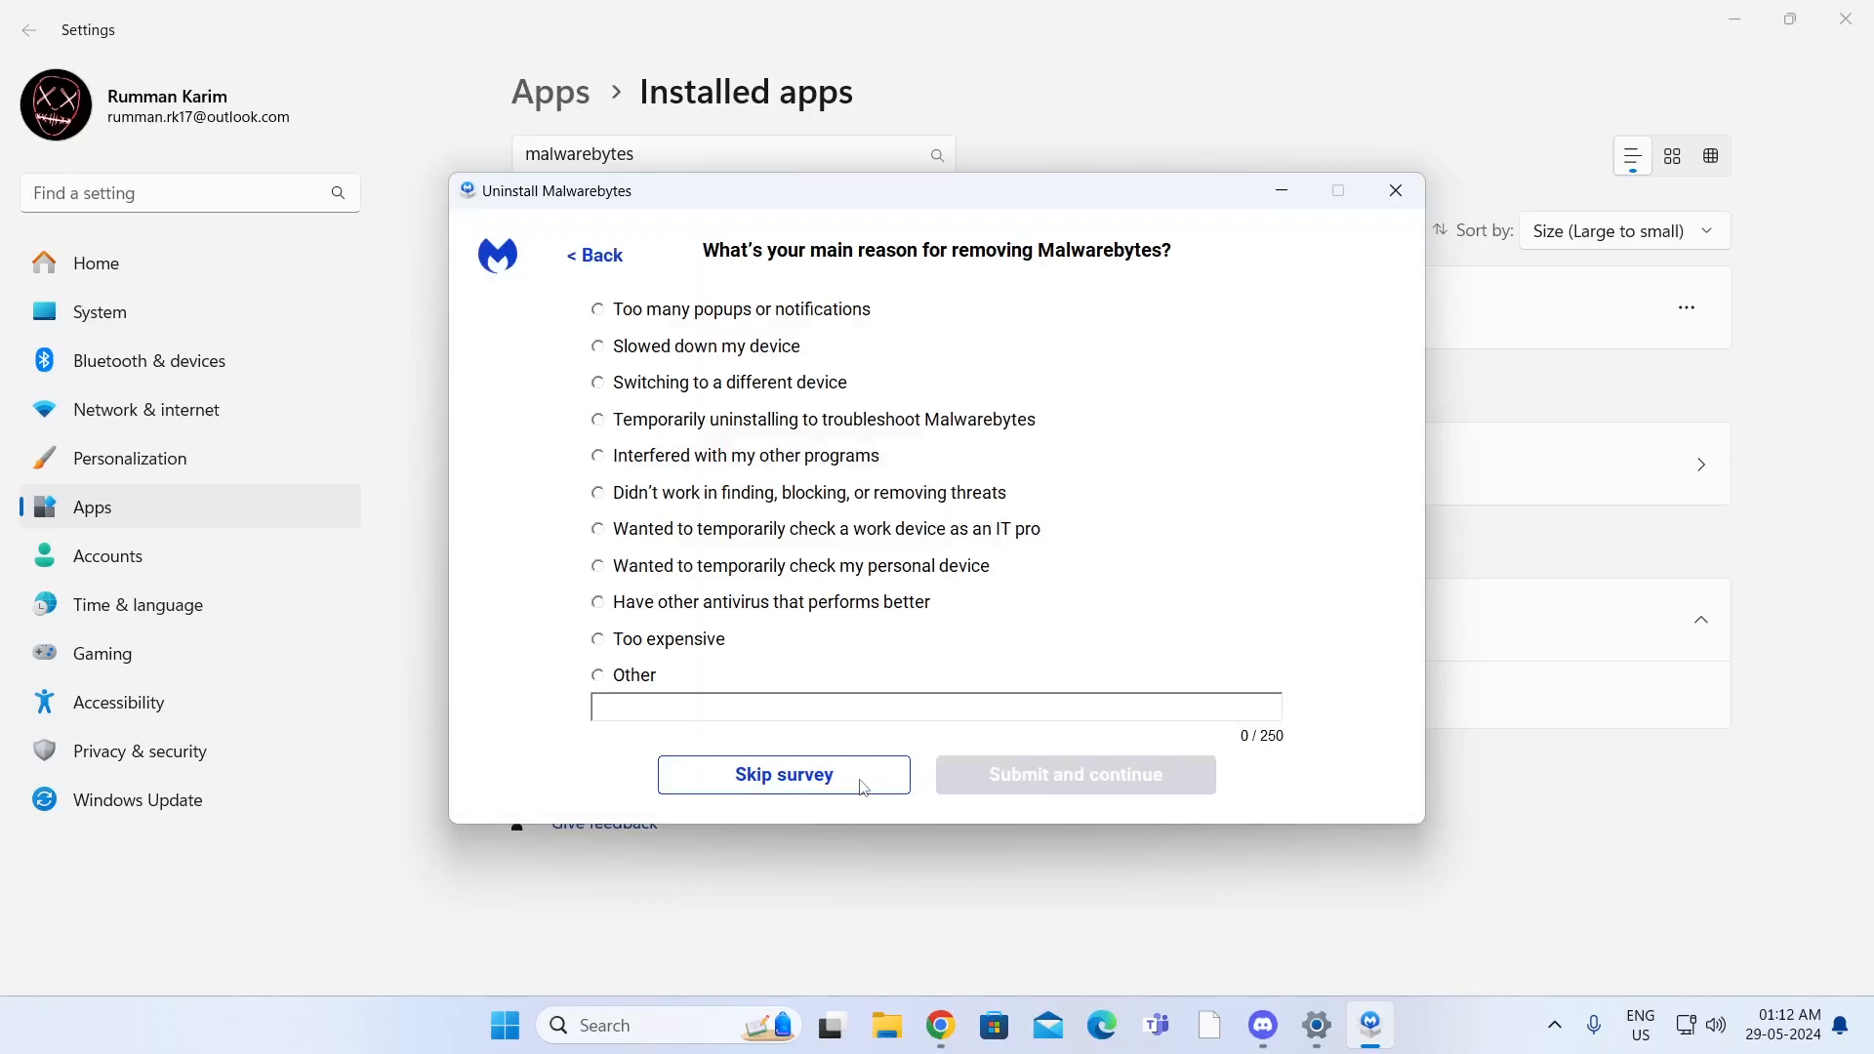
pyautogui.click(782, 774)
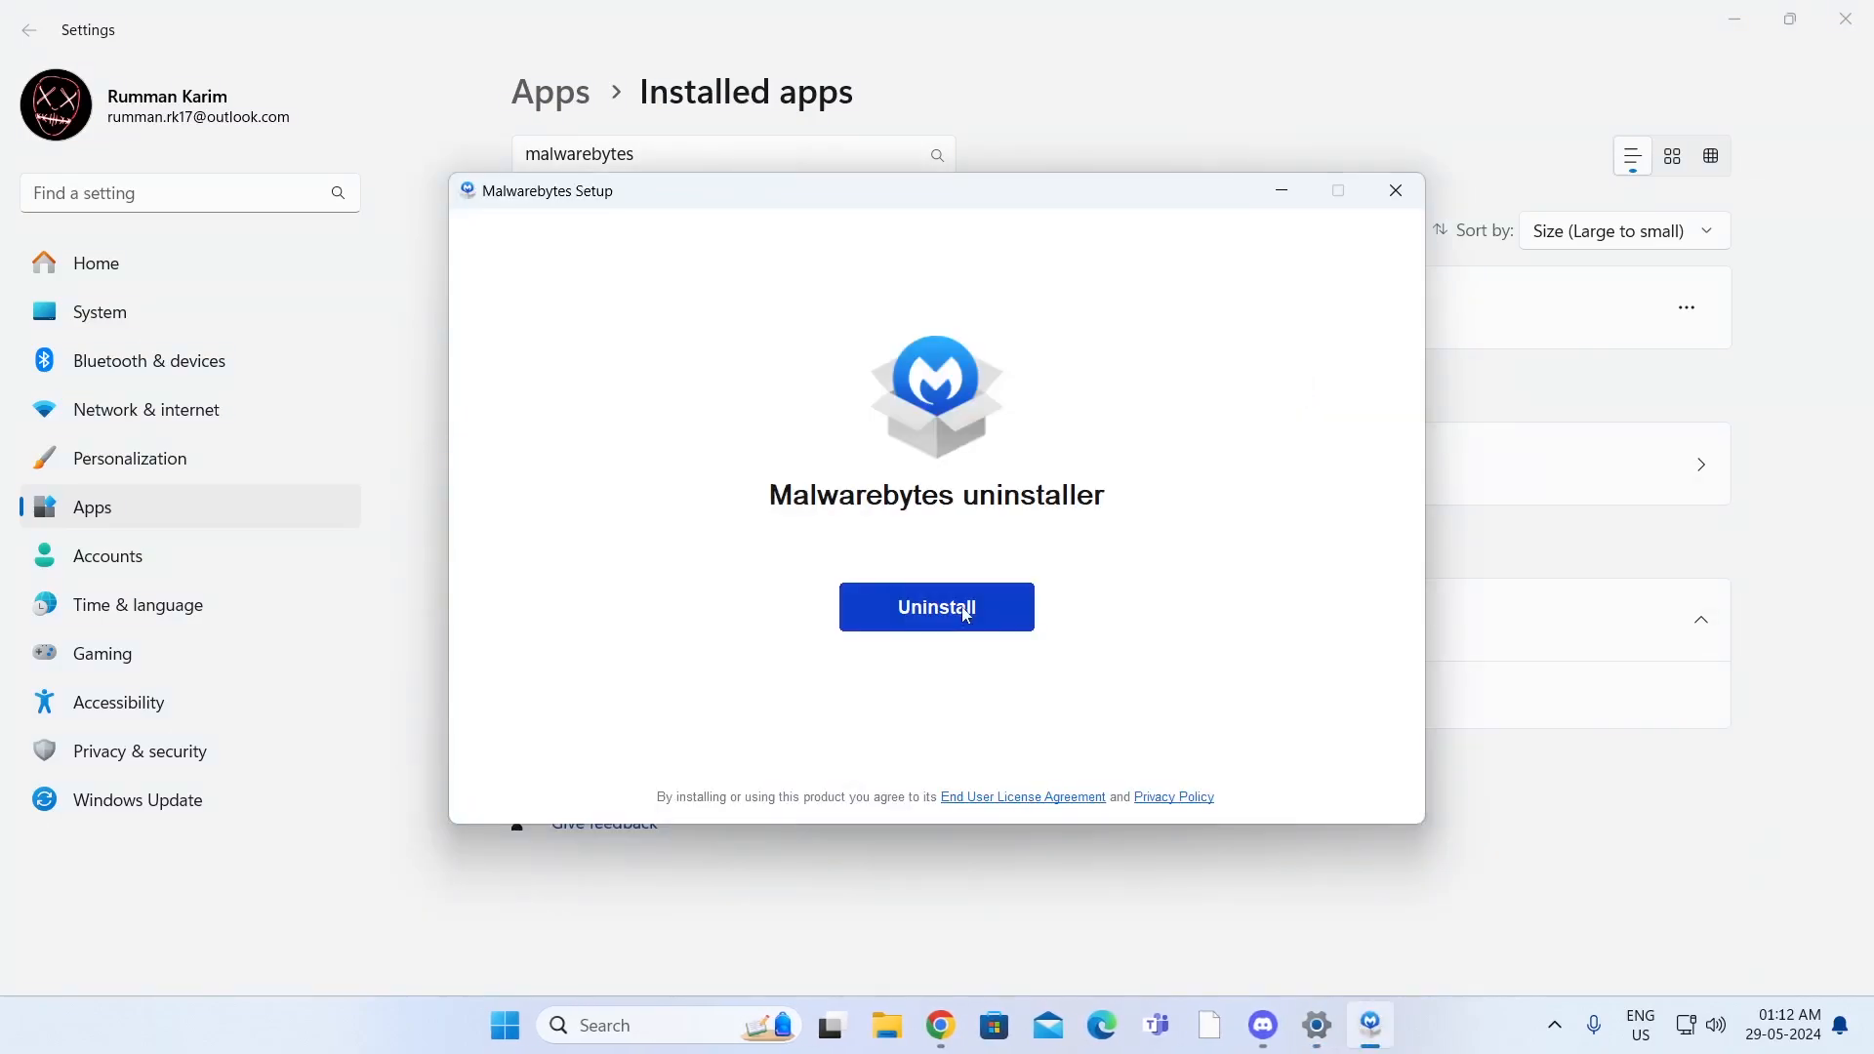
pyautogui.moveTo(1152, 556)
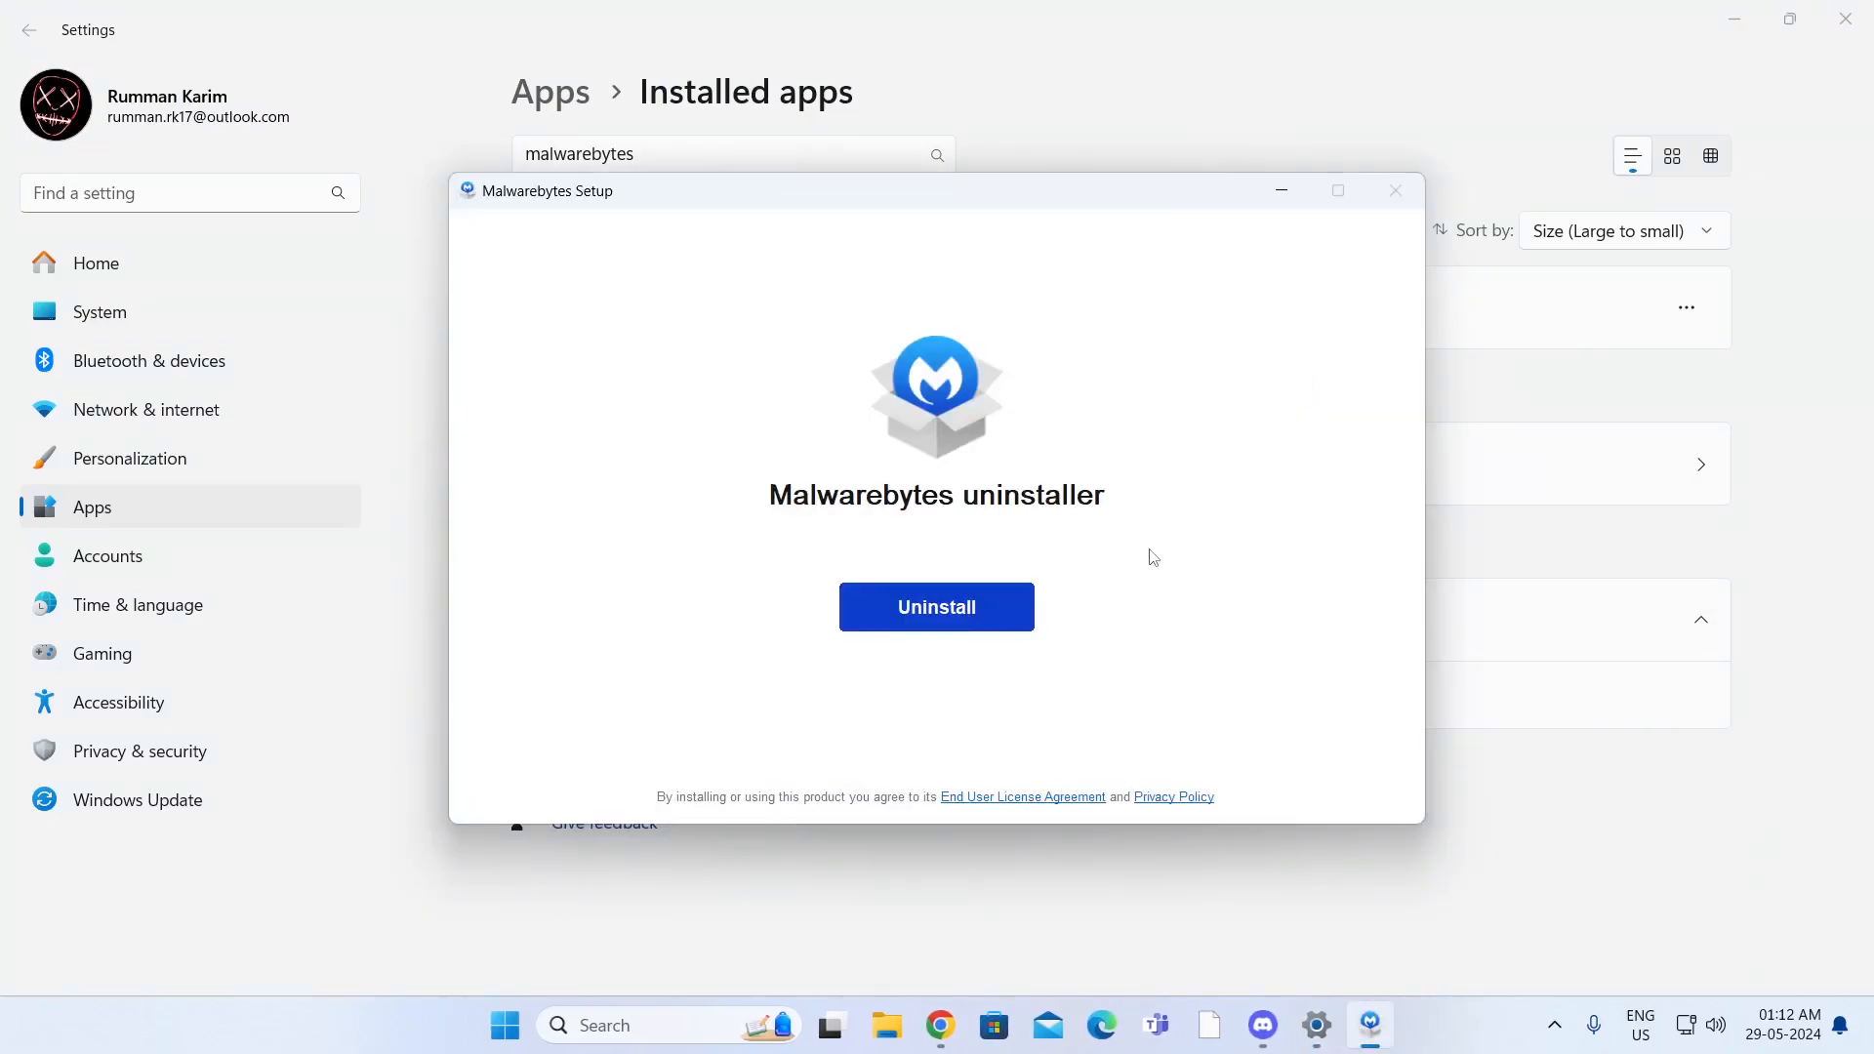
# Step: Run the uninstall to 'Uninstall complete' and finish with Done
pyautogui.click(935, 607)
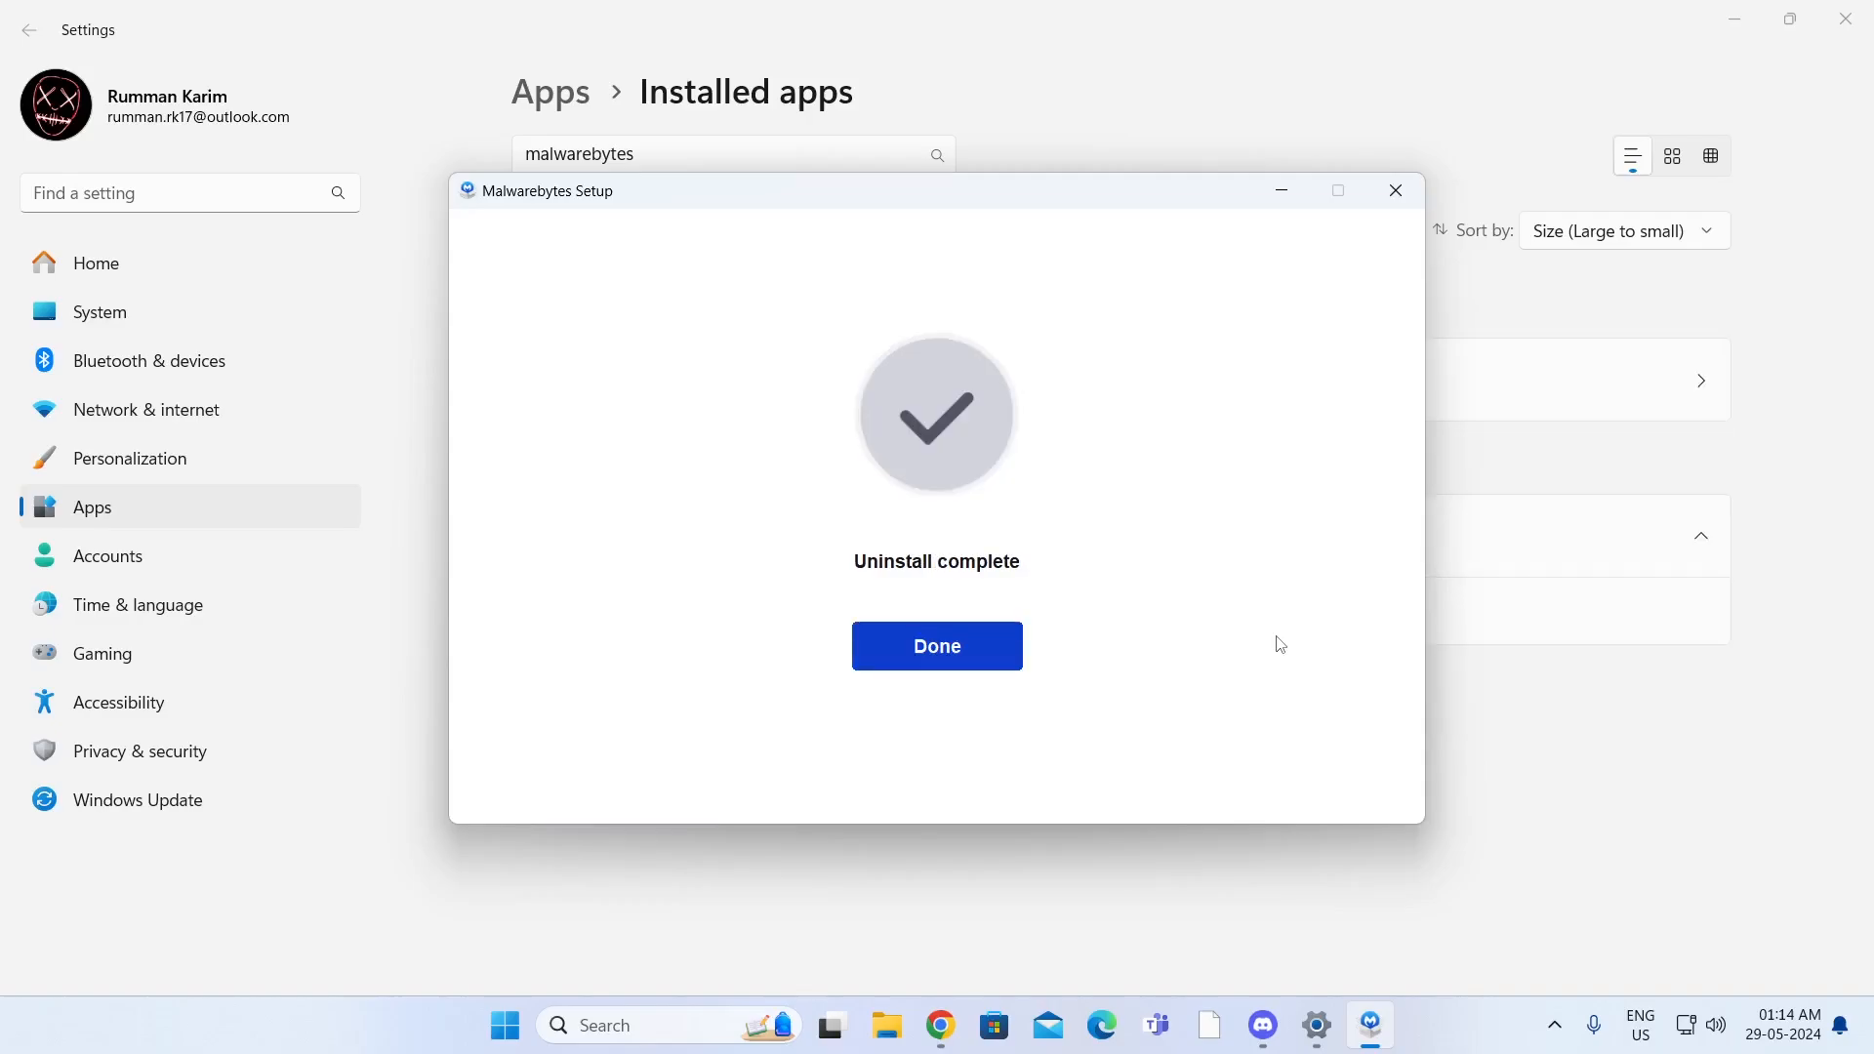
pyautogui.click(935, 646)
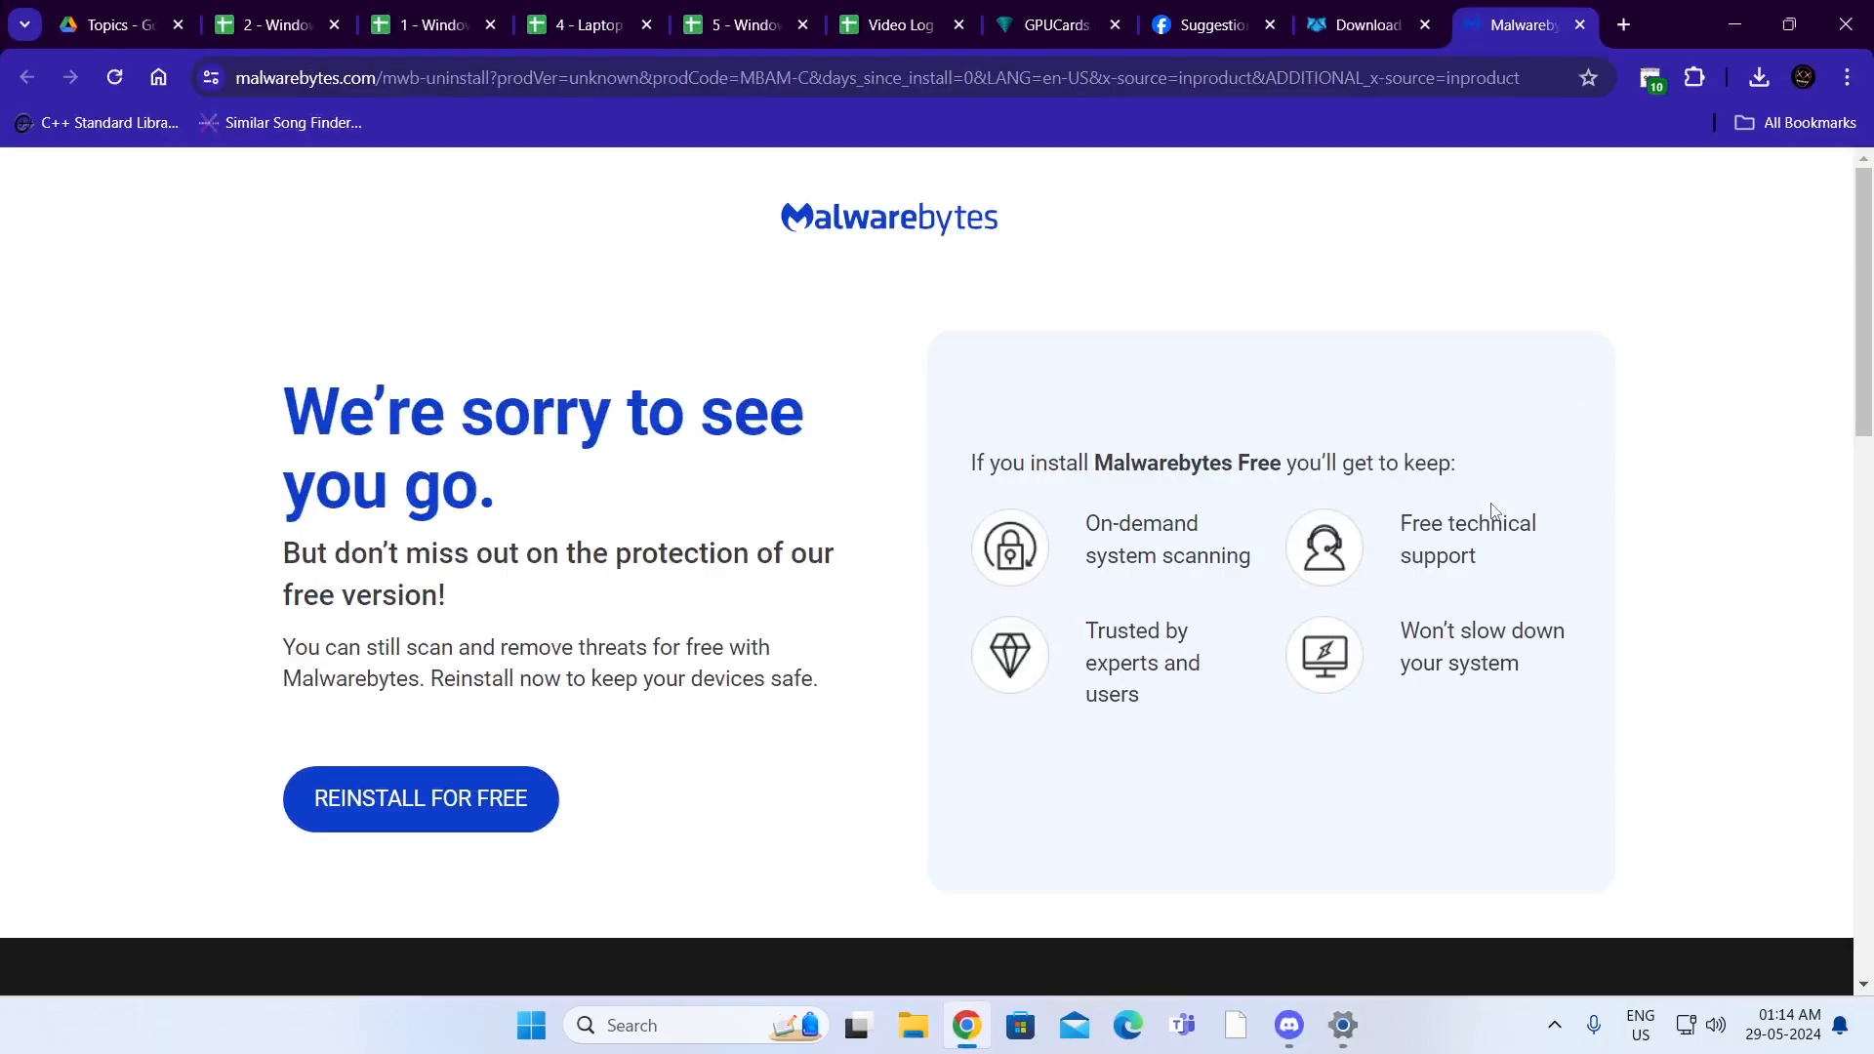